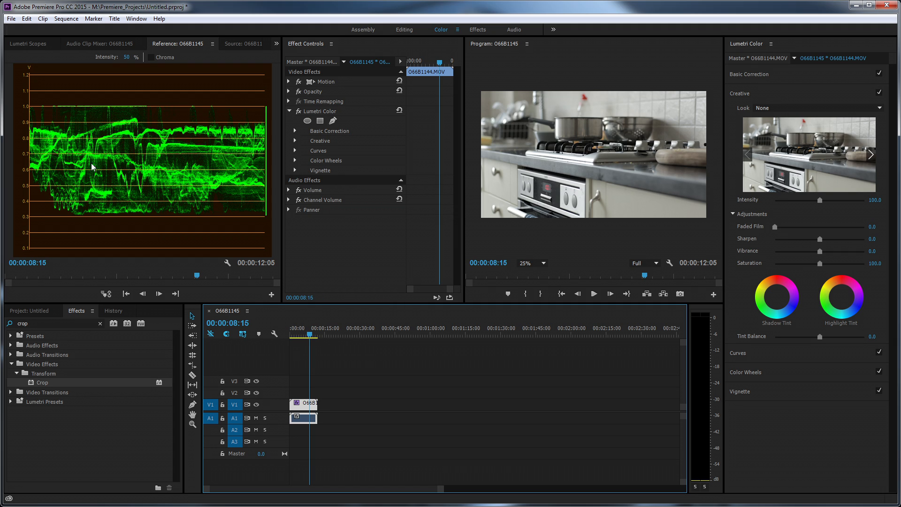
pyautogui.moveTo(127, 167)
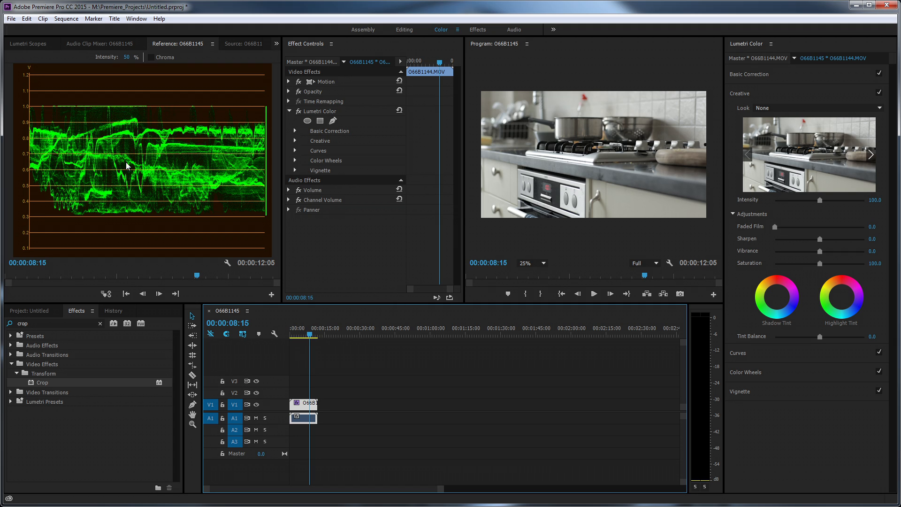
pyautogui.moveTo(132, 205)
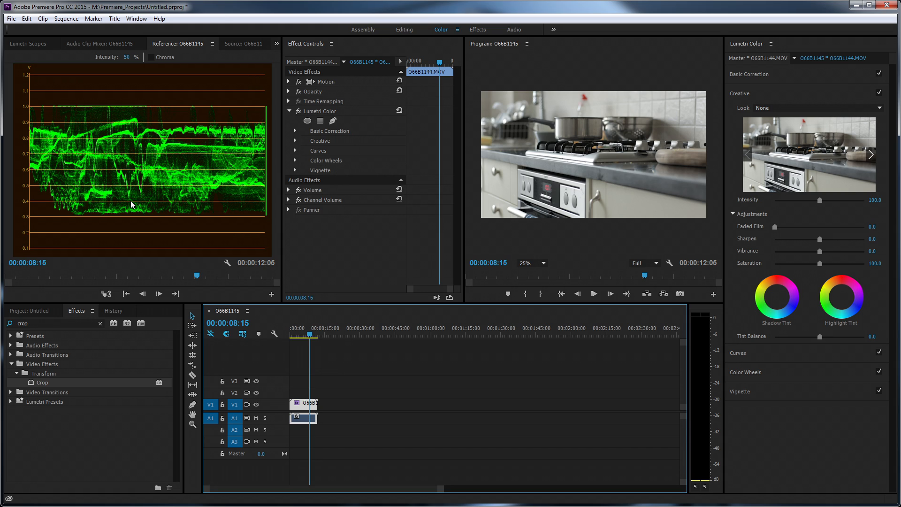
pyautogui.moveTo(125, 99)
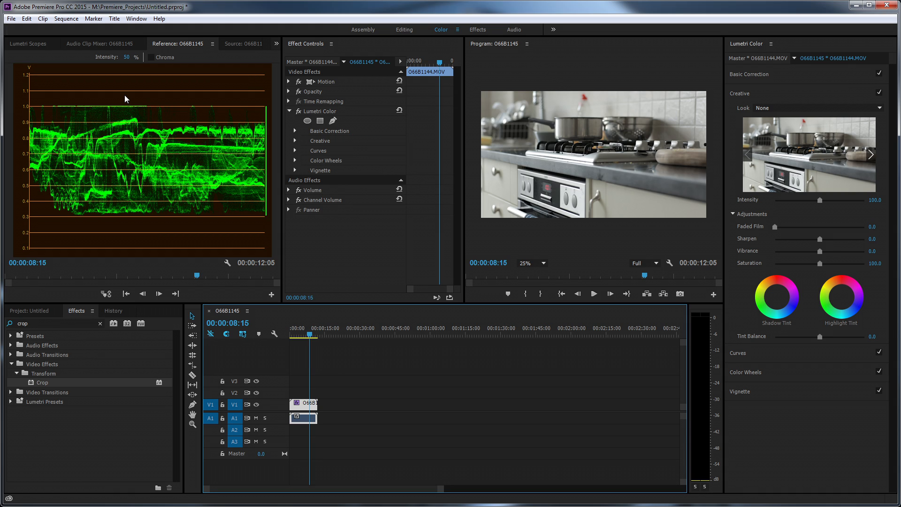
pyautogui.moveTo(121, 218)
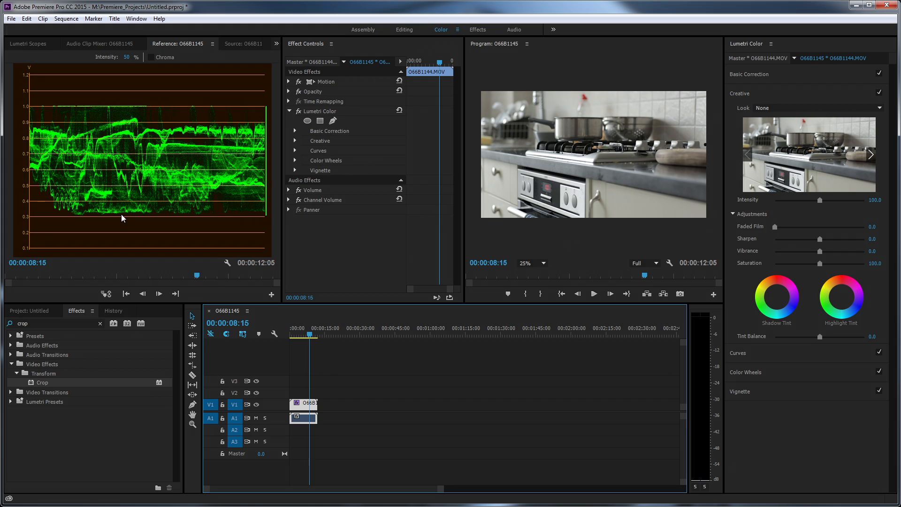
pyautogui.moveTo(131, 218)
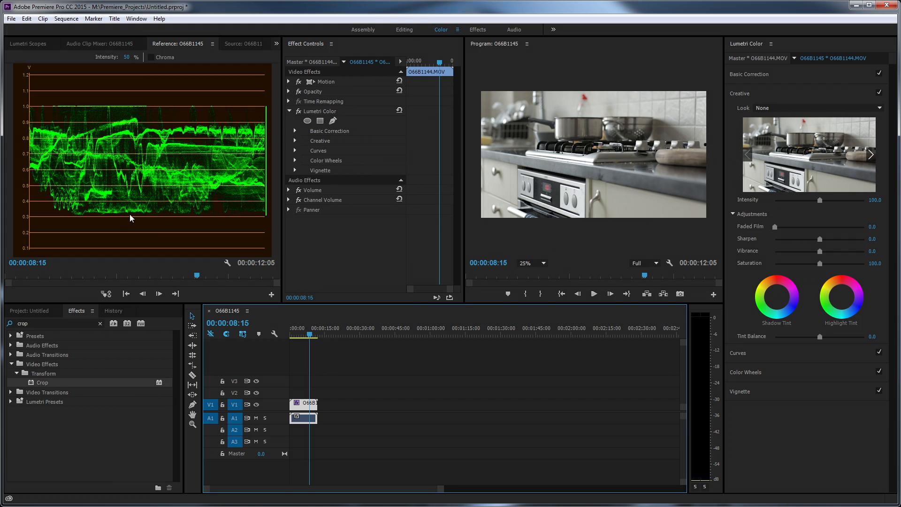
pyautogui.moveTo(143, 210)
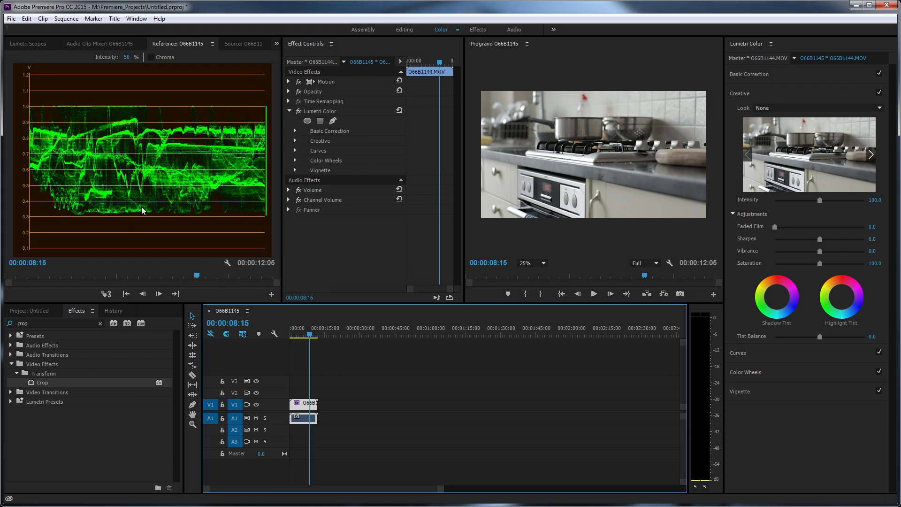
pyautogui.moveTo(142, 210)
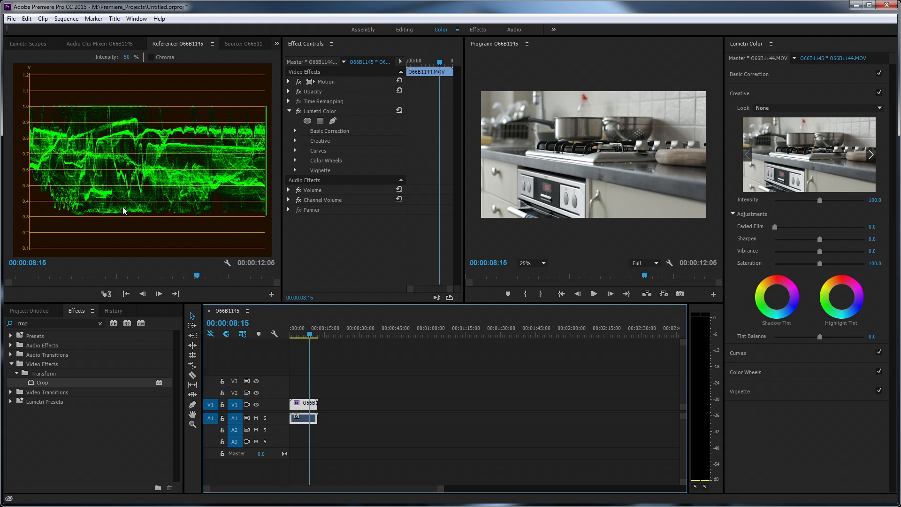
pyautogui.moveTo(116, 221)
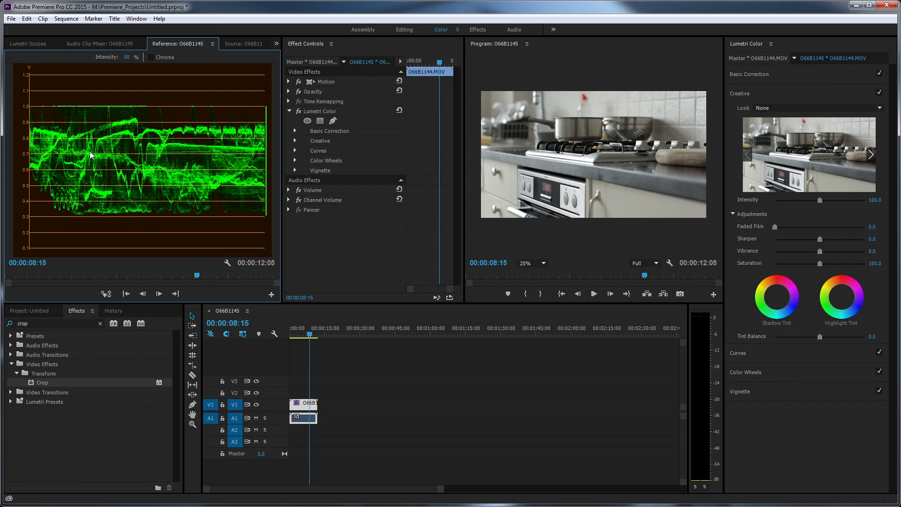
pyautogui.moveTo(102, 194)
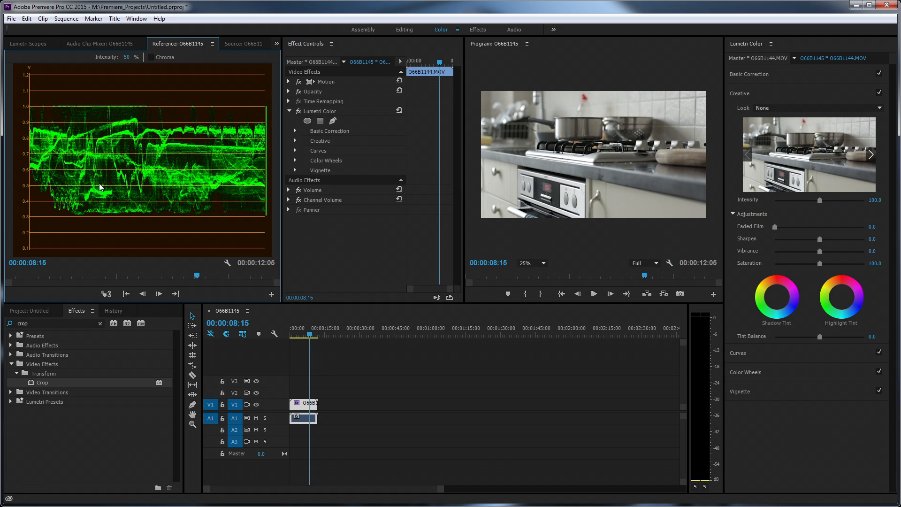
pyautogui.moveTo(208, 51)
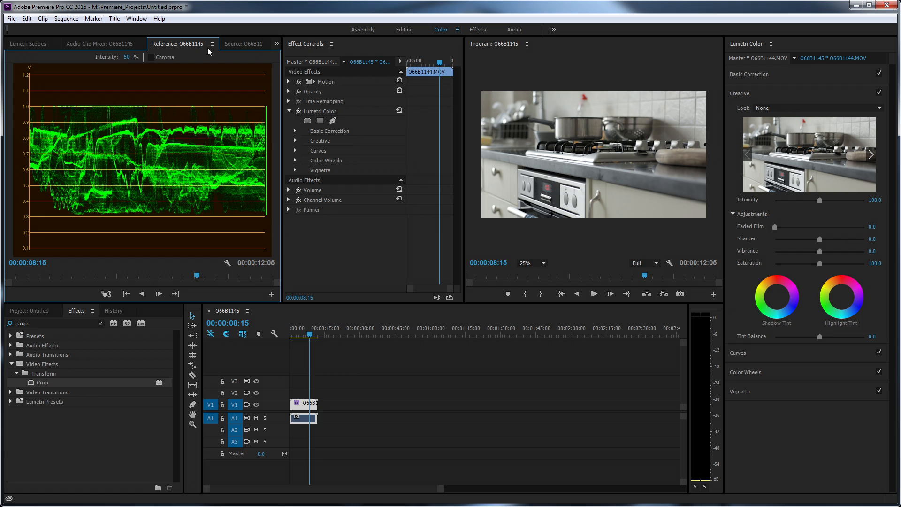
# Step: Show the vectorscope for the grey-card frame at 00:00:05:00
pyautogui.click(27, 43)
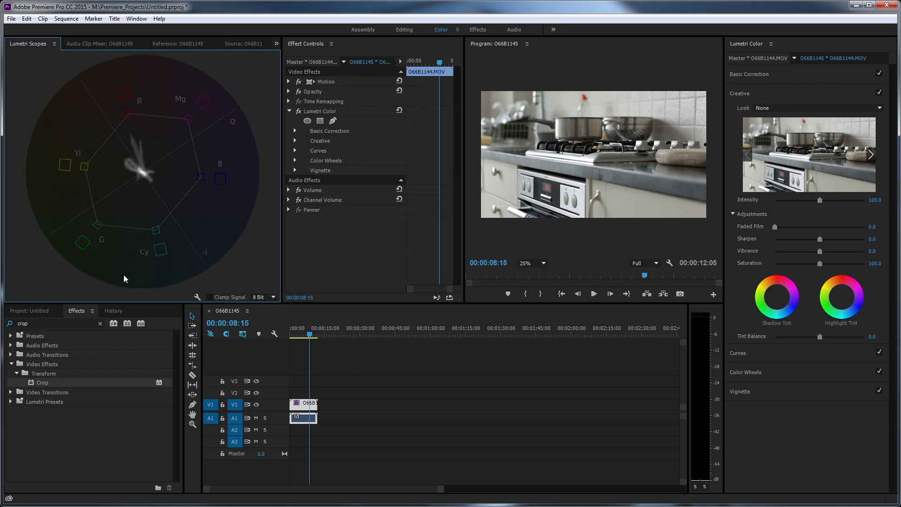
pyautogui.moveTo(193, 214)
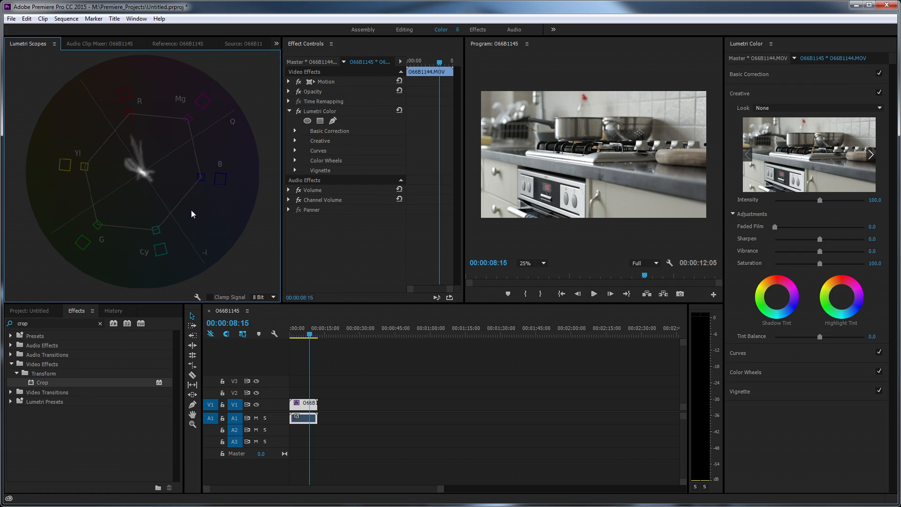
pyautogui.moveTo(128, 223)
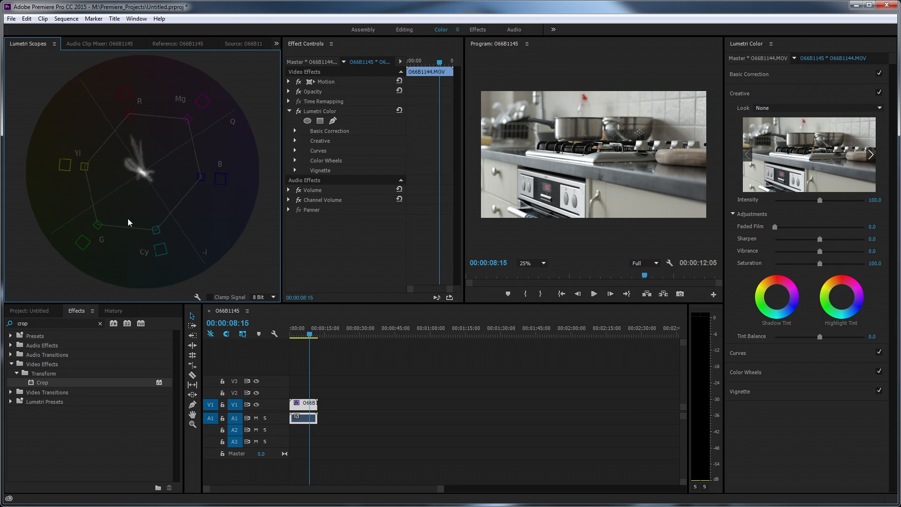
pyautogui.moveTo(93, 75)
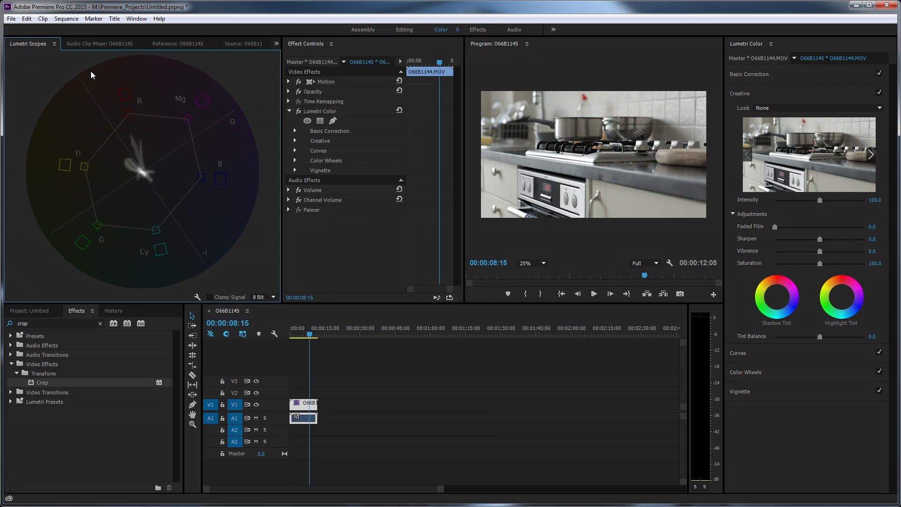
pyautogui.moveTo(146, 176)
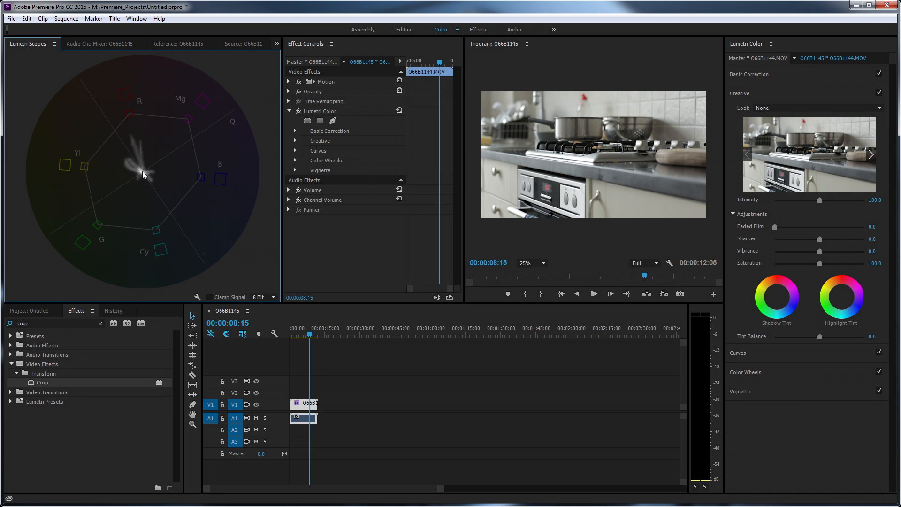
pyautogui.moveTo(110, 65)
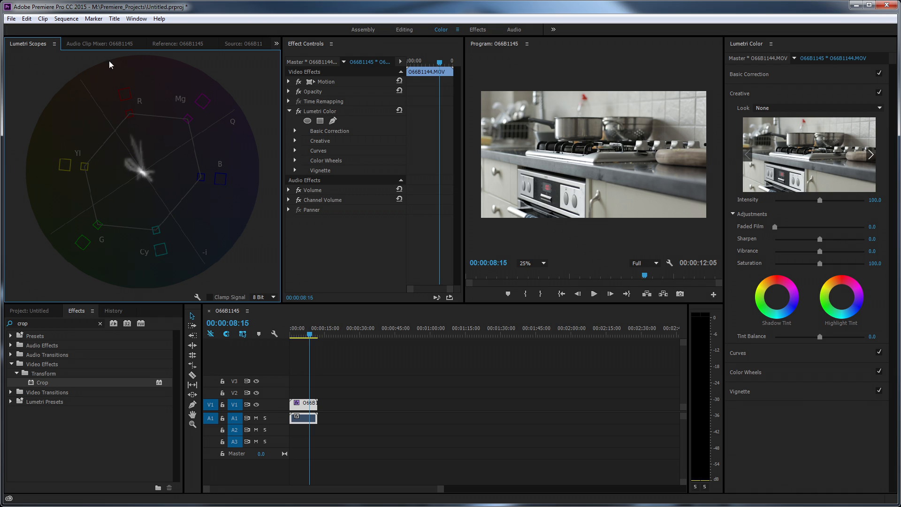
pyautogui.moveTo(142, 123)
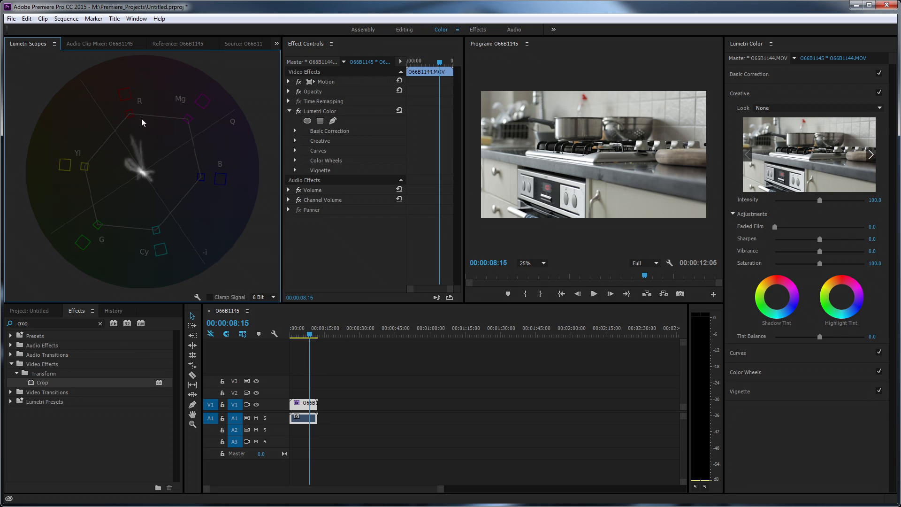
pyautogui.moveTo(145, 125)
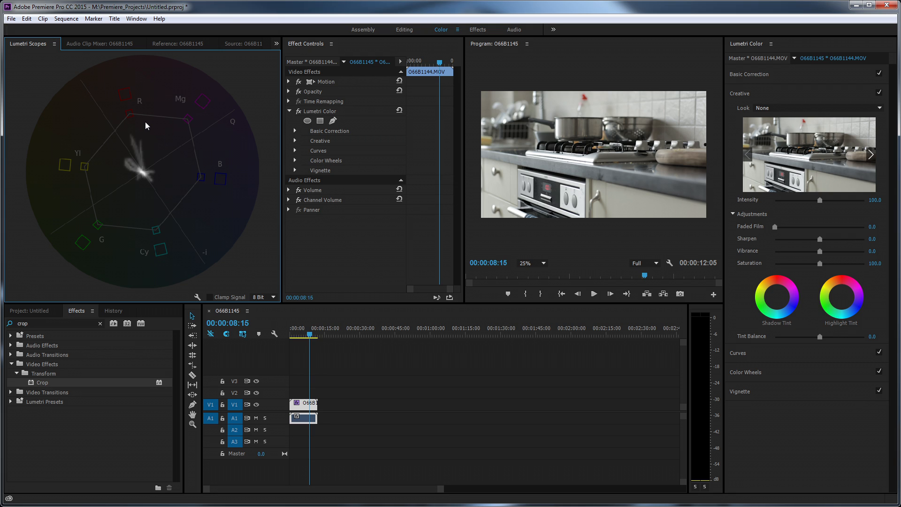
pyautogui.moveTo(142, 145)
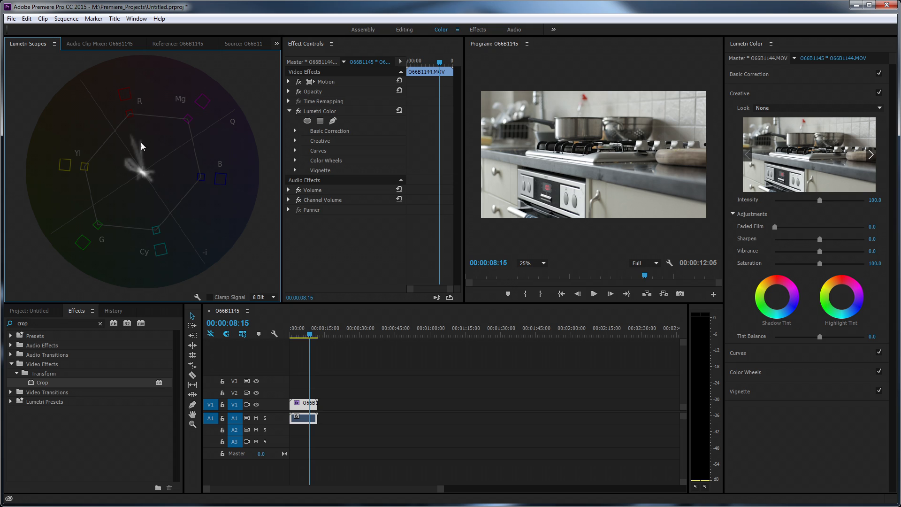
pyautogui.moveTo(150, 194)
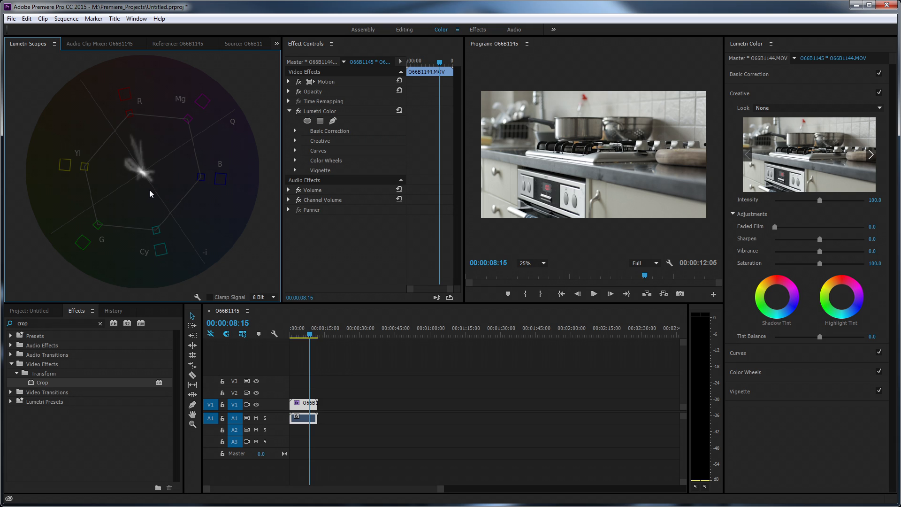
pyautogui.moveTo(197, 184)
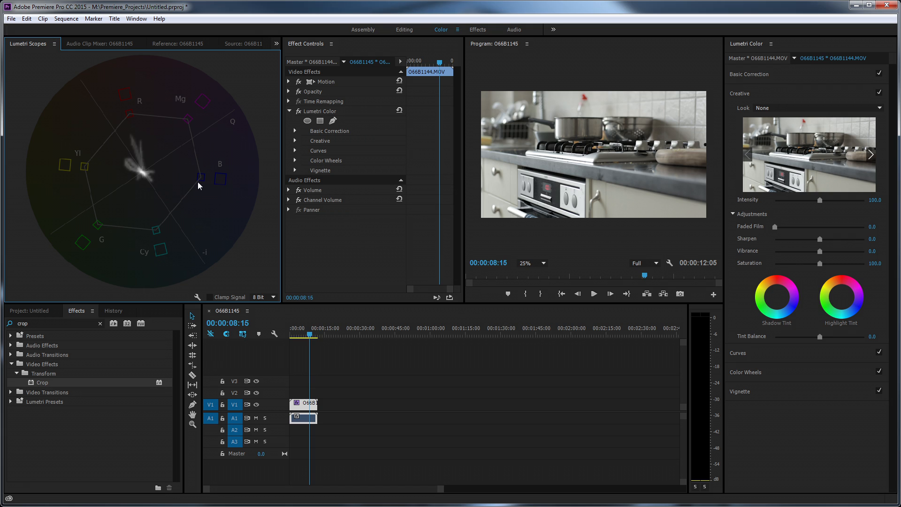
pyautogui.moveTo(202, 123)
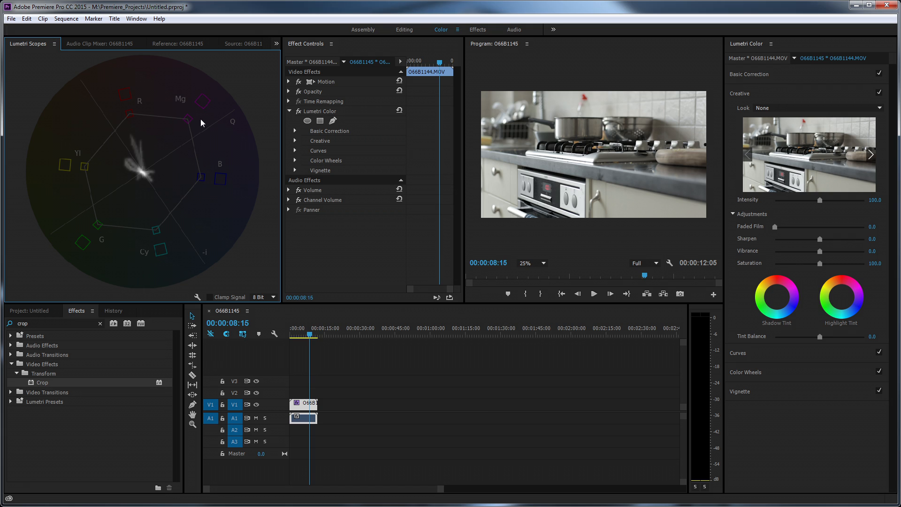
pyautogui.moveTo(187, 144)
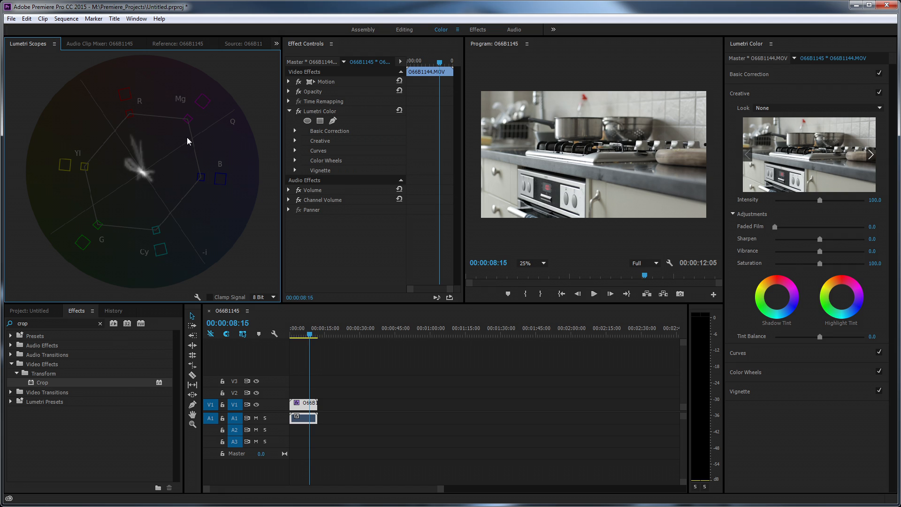
pyautogui.moveTo(194, 152)
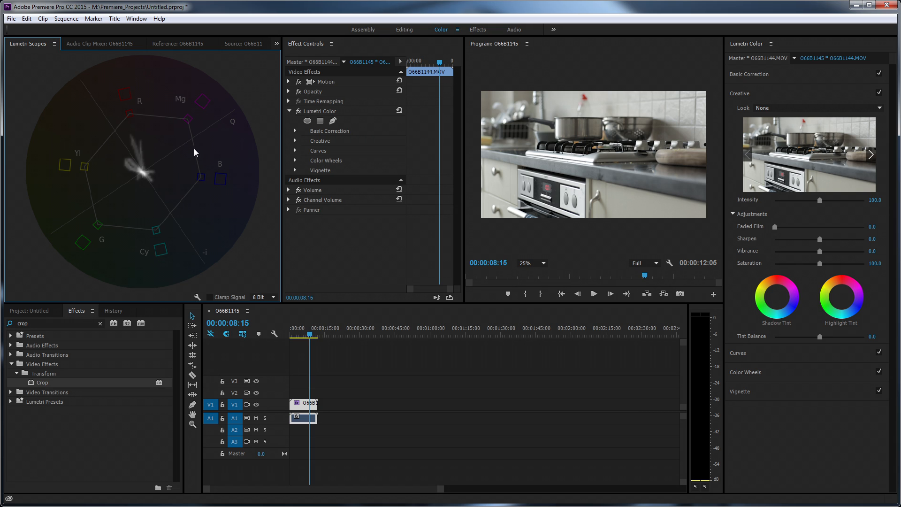
pyautogui.moveTo(124, 179)
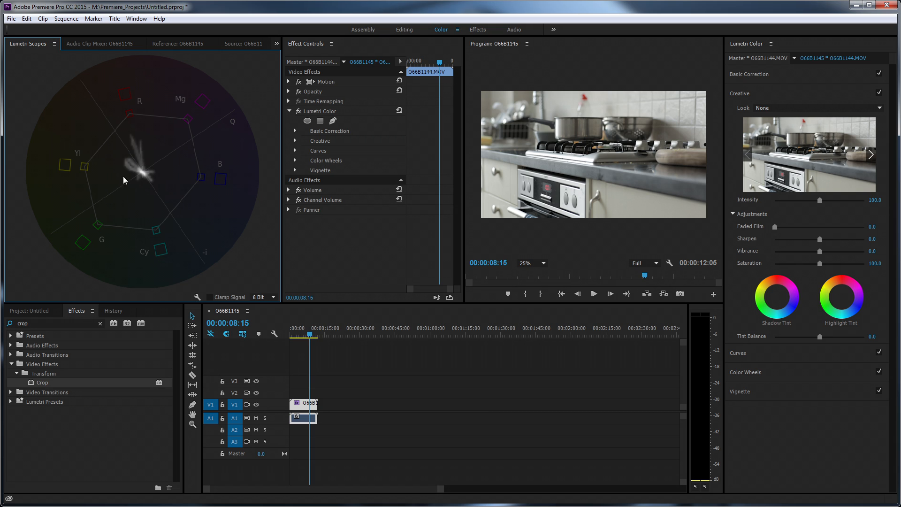
pyautogui.moveTo(156, 175)
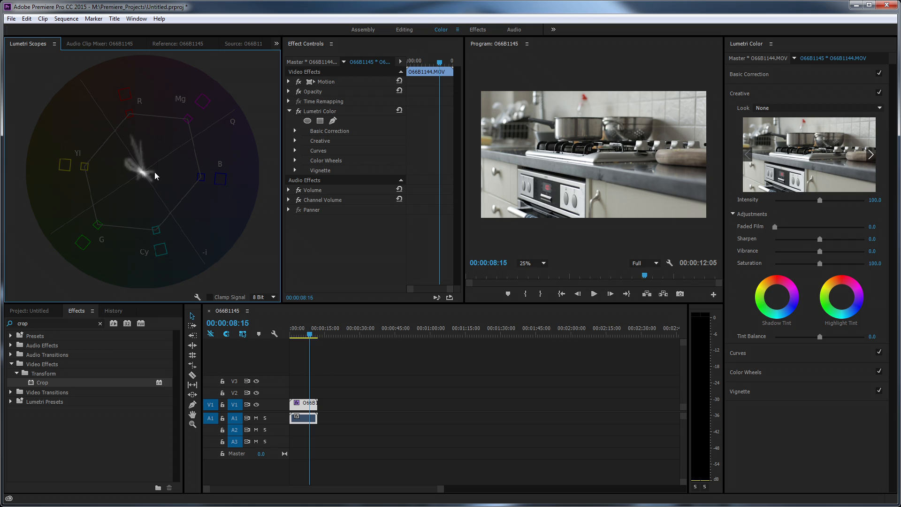
pyautogui.moveTo(143, 169)
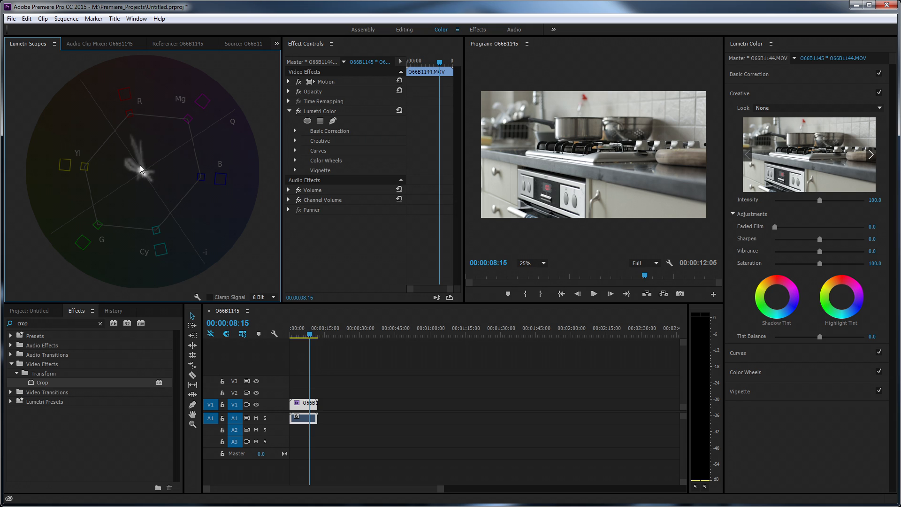
pyautogui.moveTo(101, 217)
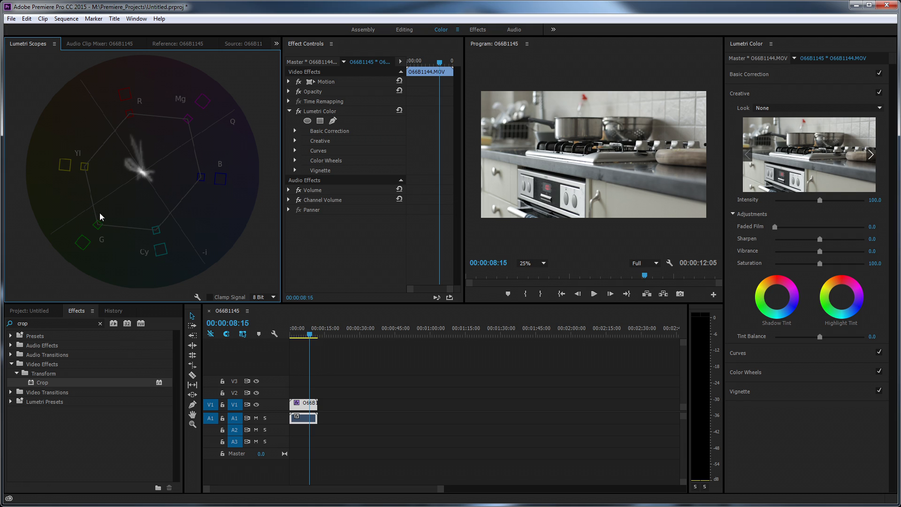
pyautogui.moveTo(138, 183)
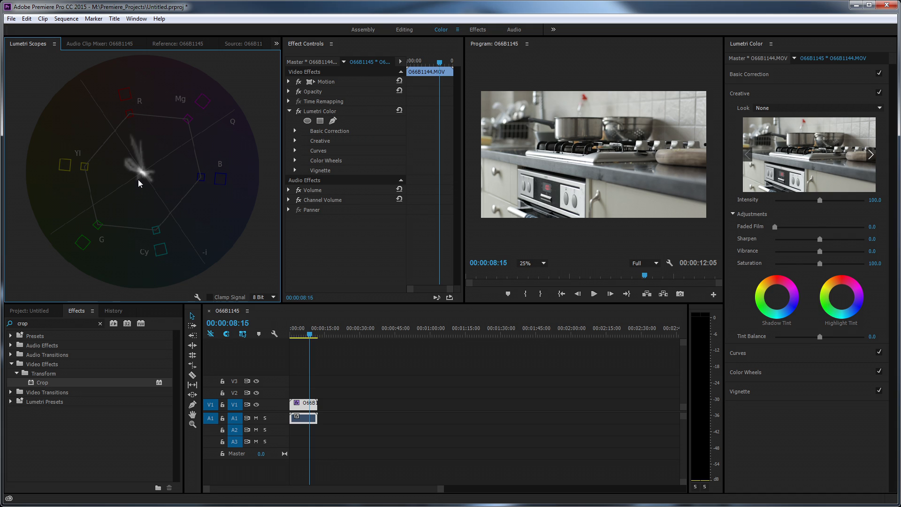
pyautogui.moveTo(142, 180)
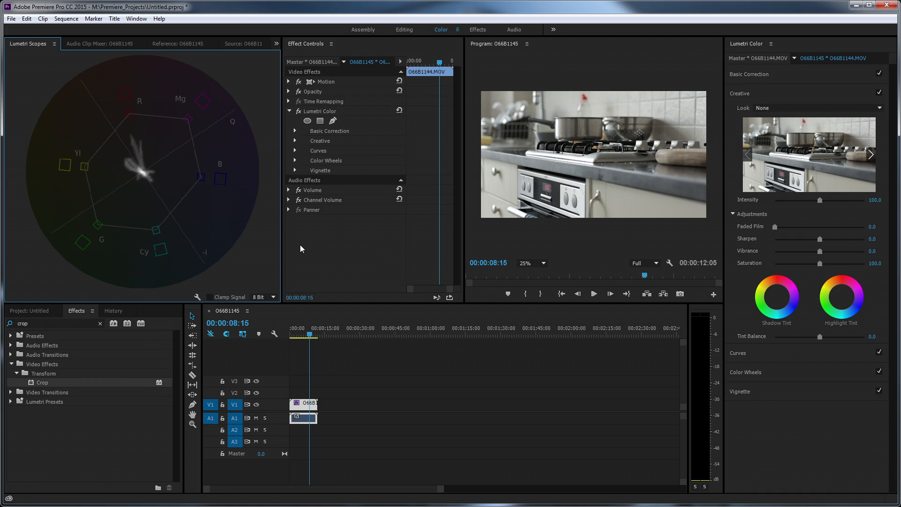
pyautogui.moveTo(304, 254)
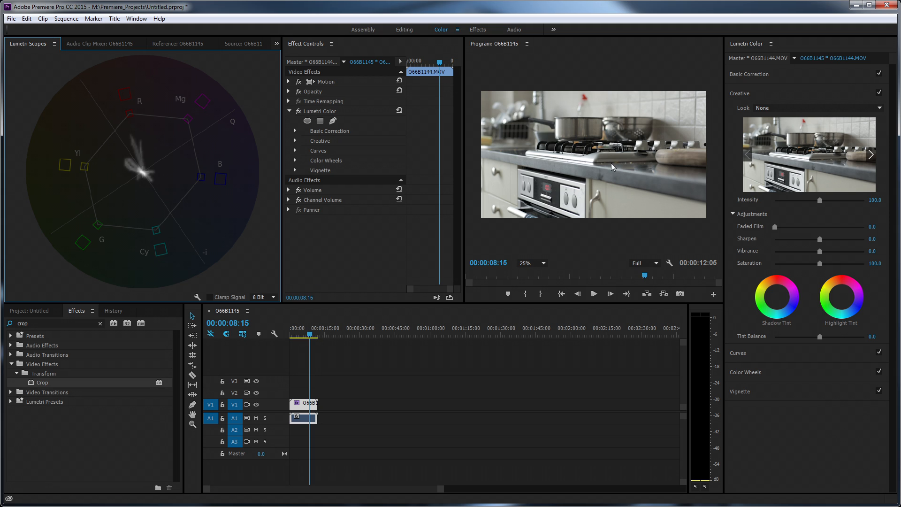
pyautogui.moveTo(616, 151)
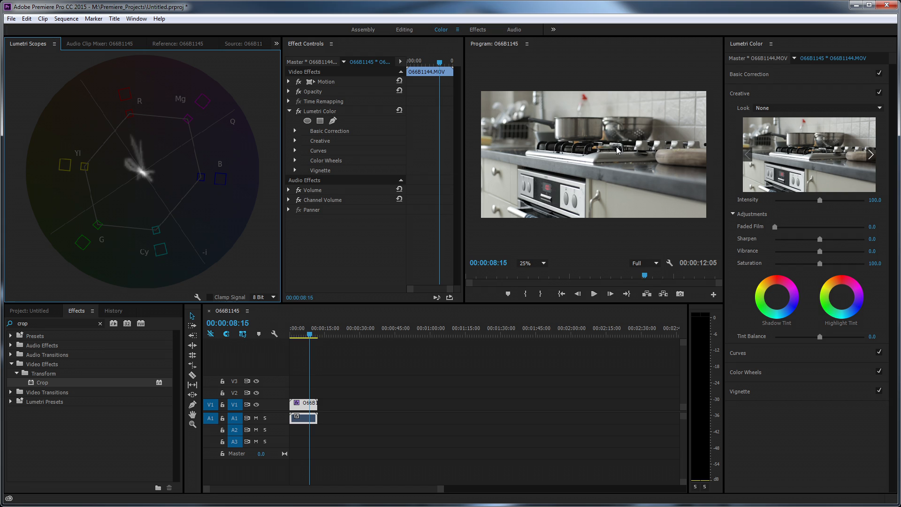
pyautogui.moveTo(520, 149)
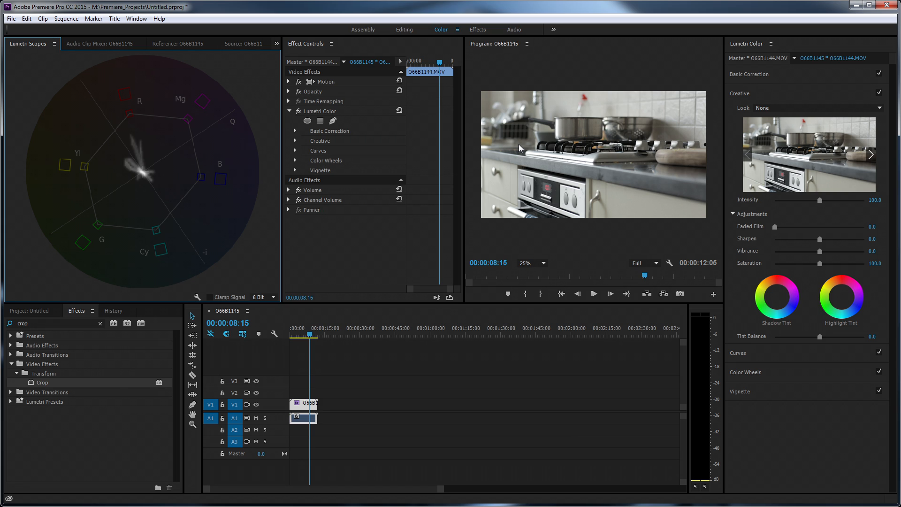
pyautogui.moveTo(768, 84)
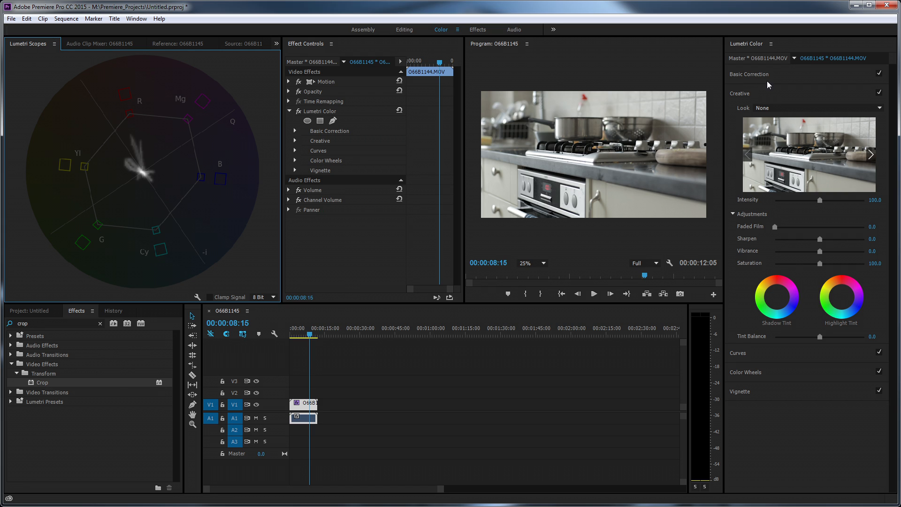
pyautogui.moveTo(796, 264)
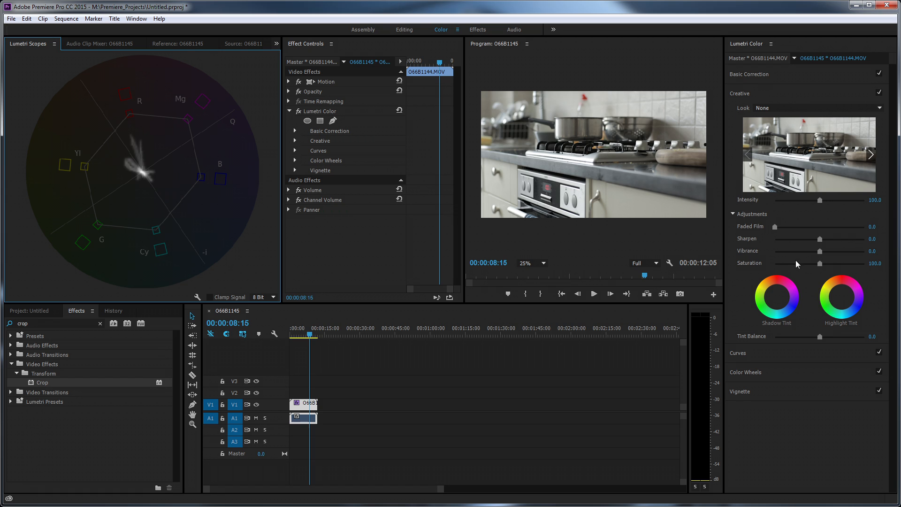
pyautogui.moveTo(812, 236)
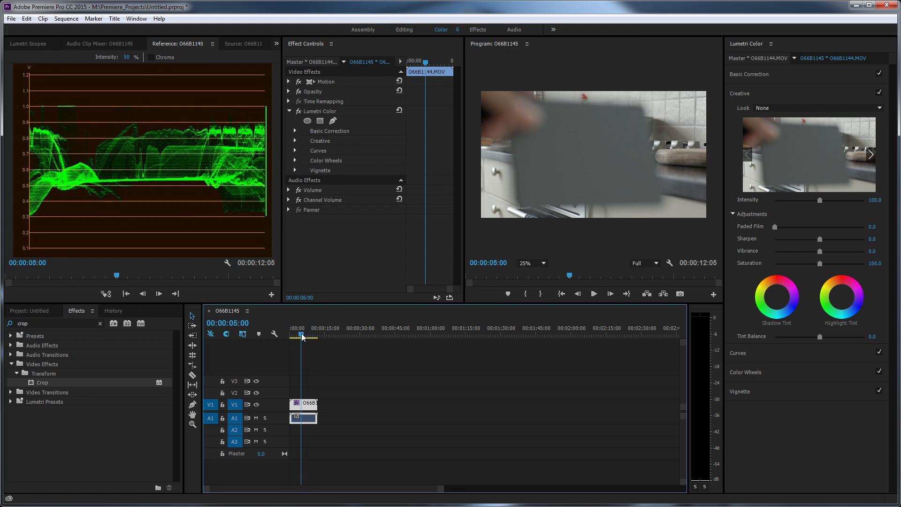
pyautogui.moveTo(578, 148)
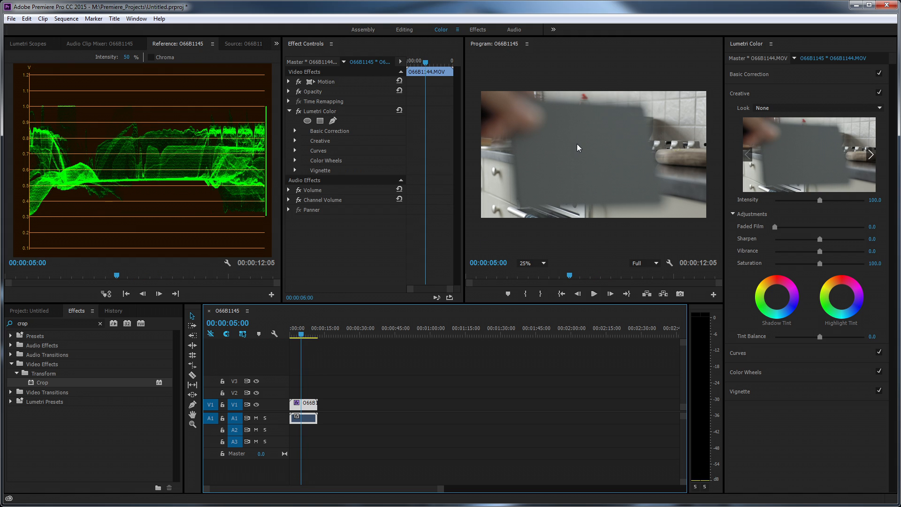
pyautogui.moveTo(567, 174)
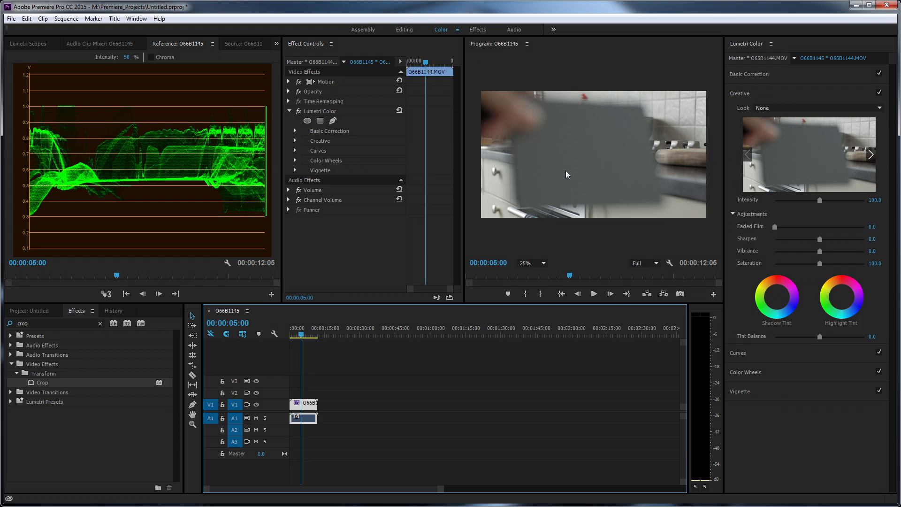
pyautogui.moveTo(557, 189)
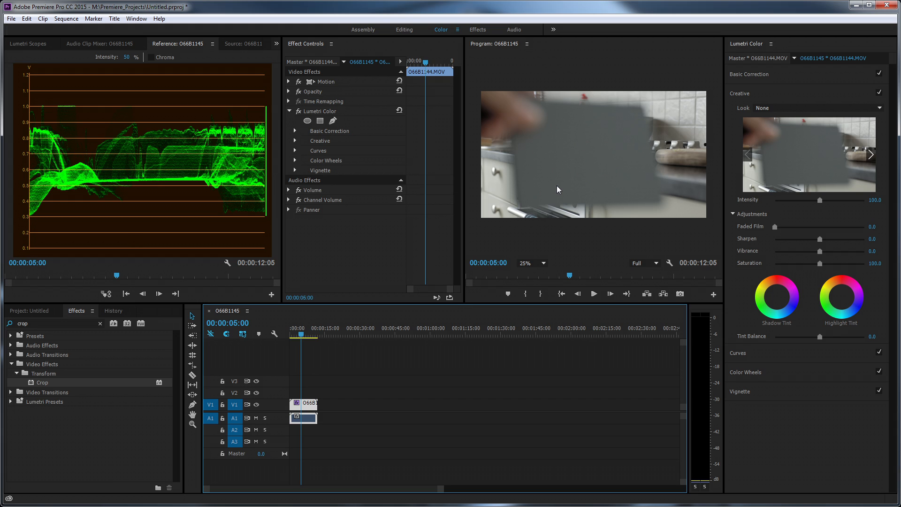
pyautogui.moveTo(548, 188)
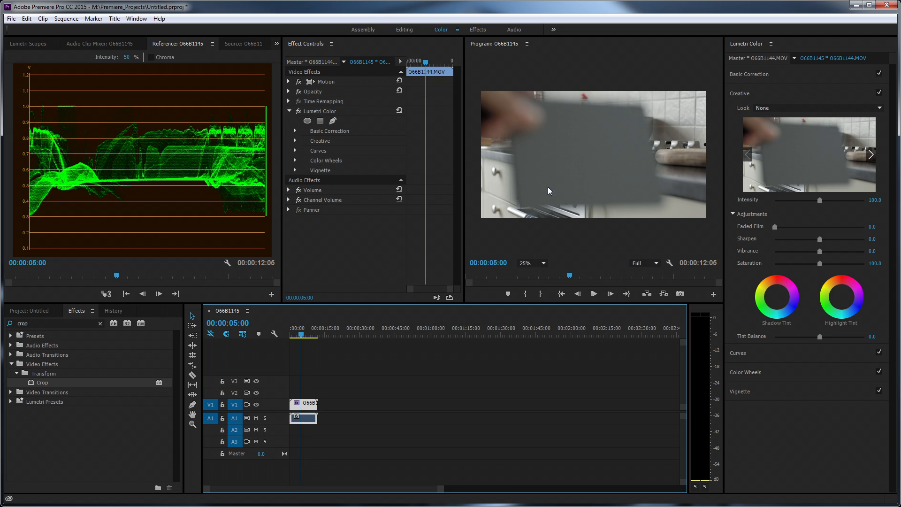
pyautogui.moveTo(568, 133)
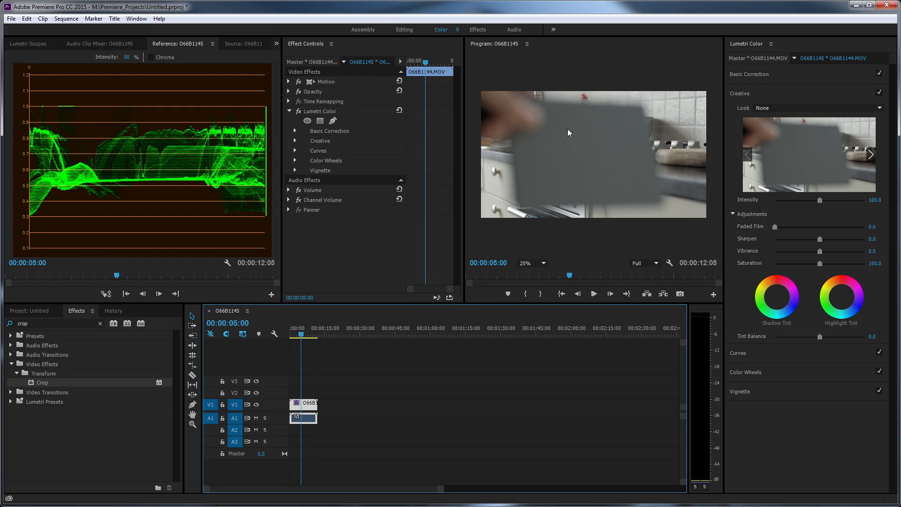
pyautogui.moveTo(94, 62)
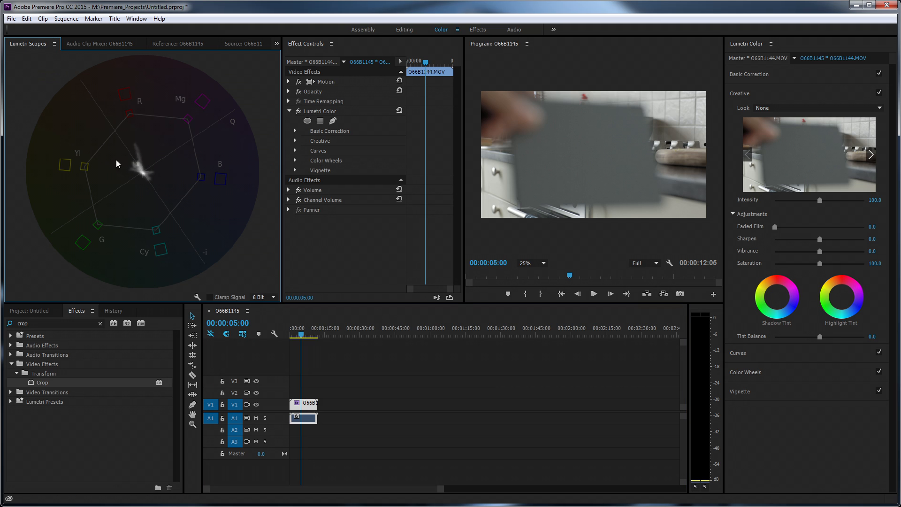
pyautogui.moveTo(158, 158)
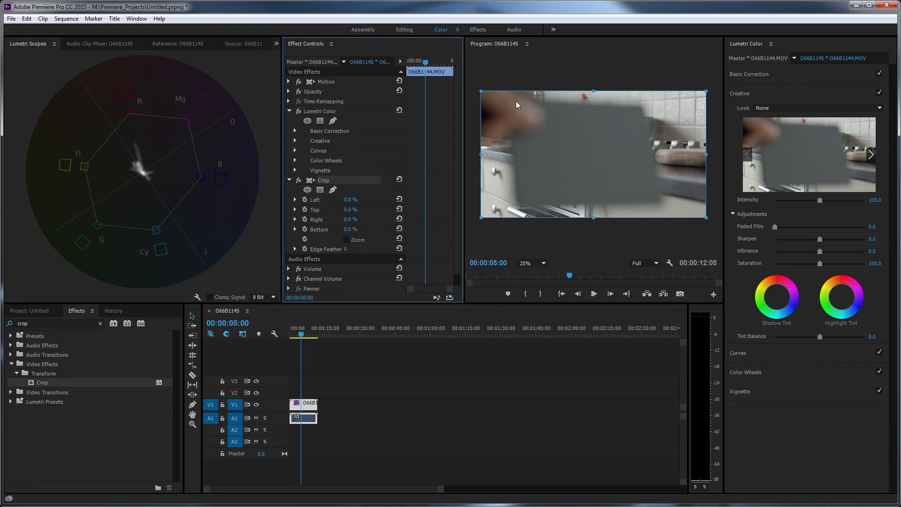
pyautogui.moveTo(711, 220)
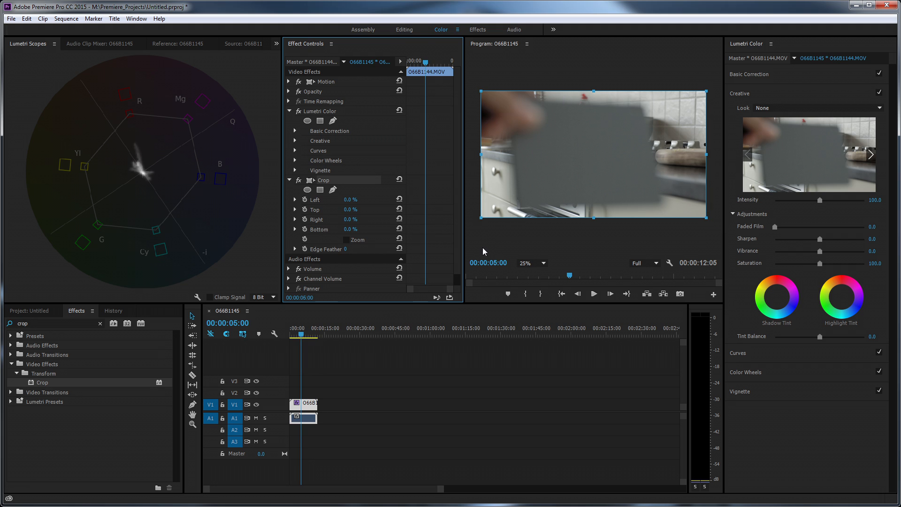
pyautogui.moveTo(479, 218)
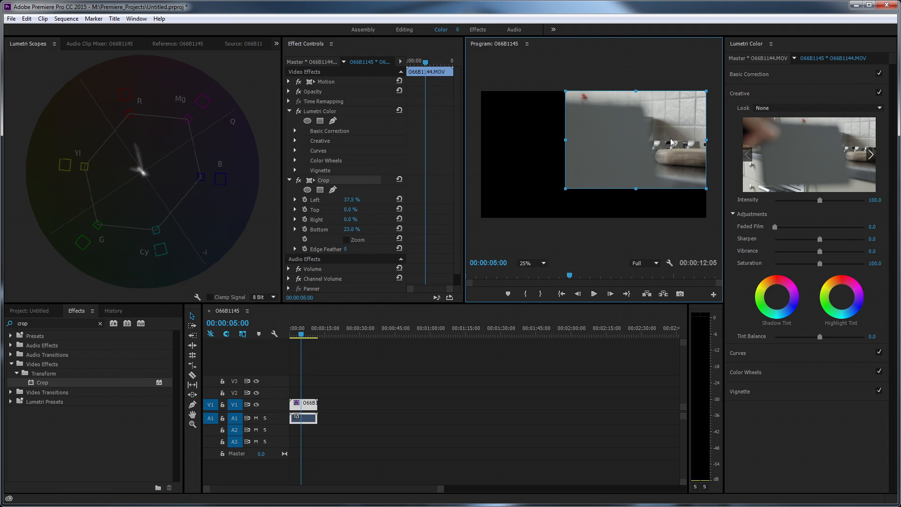
# Step: Crop in from the right and top to a small grey-card patch (L 51.9%, T 51.1%, R 40.6%, B 35.9%)
pyautogui.moveTo(704, 140); pyautogui.dragTo(650, 140)
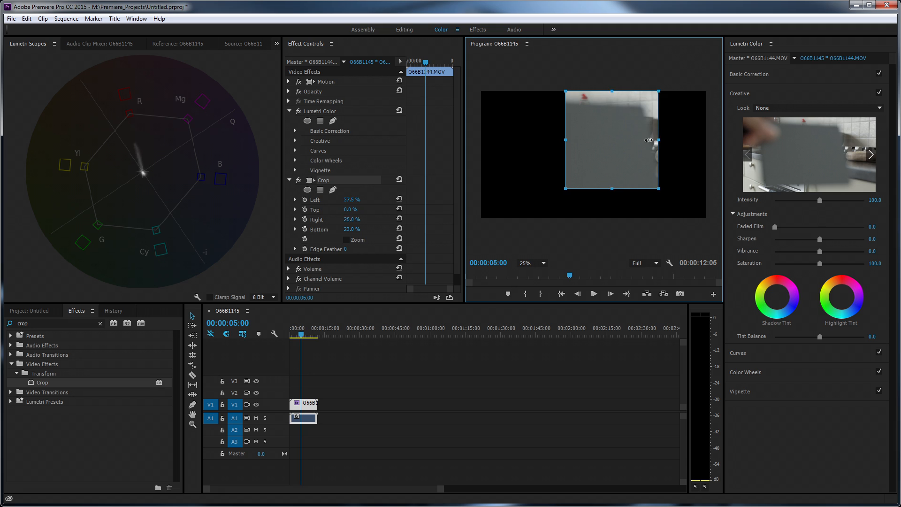
pyautogui.moveTo(653, 139); pyautogui.dragTo(611, 140)
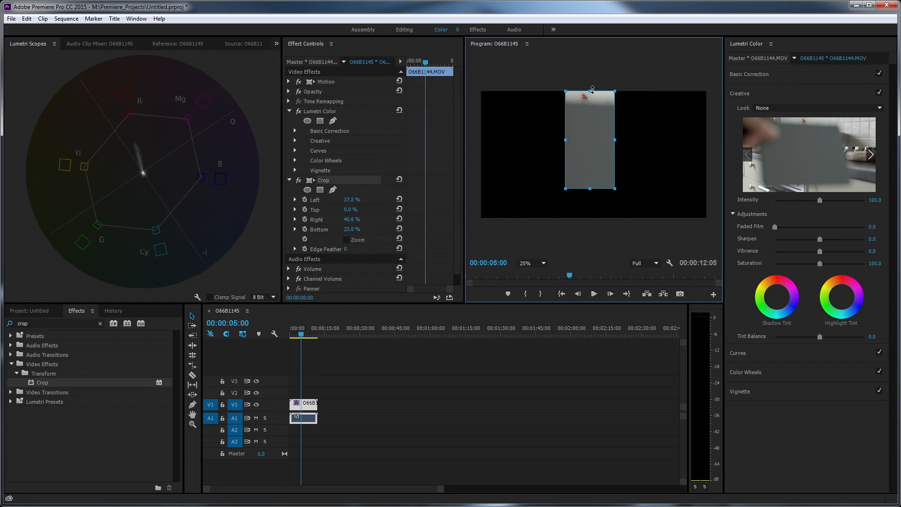
pyautogui.moveTo(591, 90); pyautogui.dragTo(587, 146)
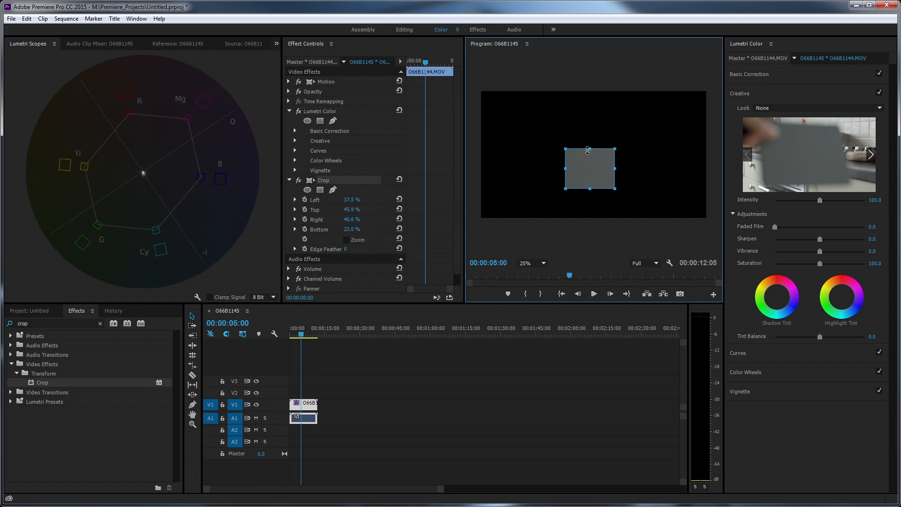
pyautogui.moveTo(587, 150); pyautogui.dragTo(587, 172)
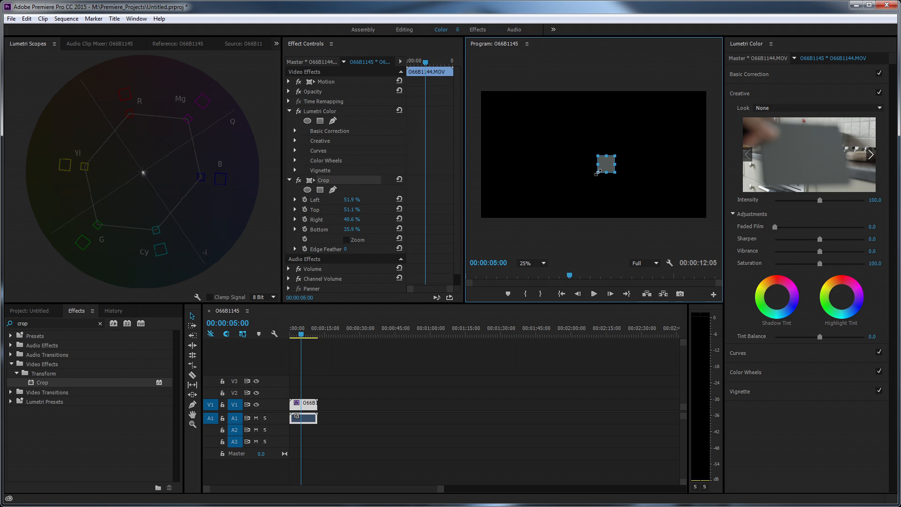
pyautogui.moveTo(506, 177)
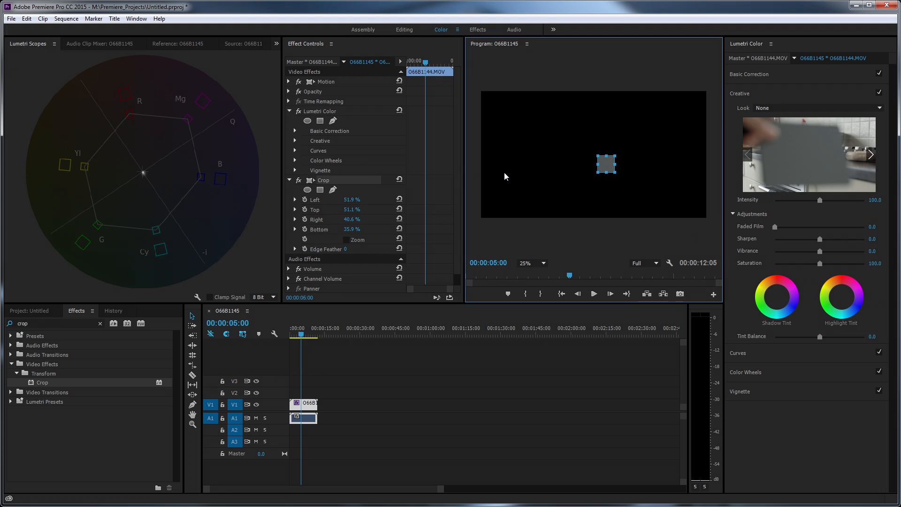
pyautogui.moveTo(147, 179)
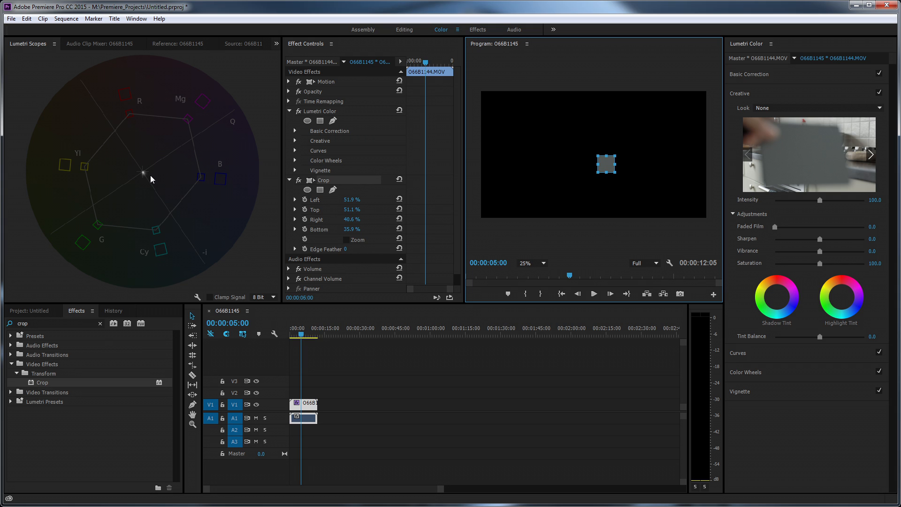
pyautogui.moveTo(207, 156)
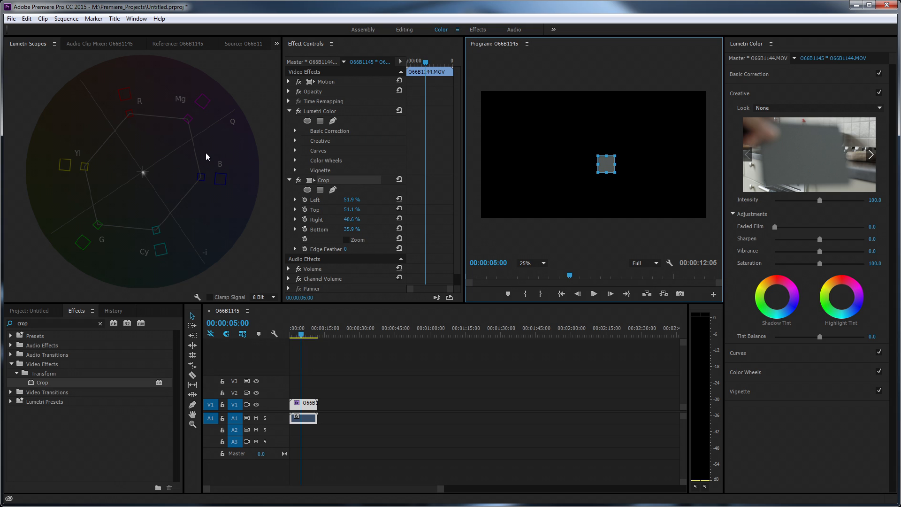
pyautogui.moveTo(737, 166)
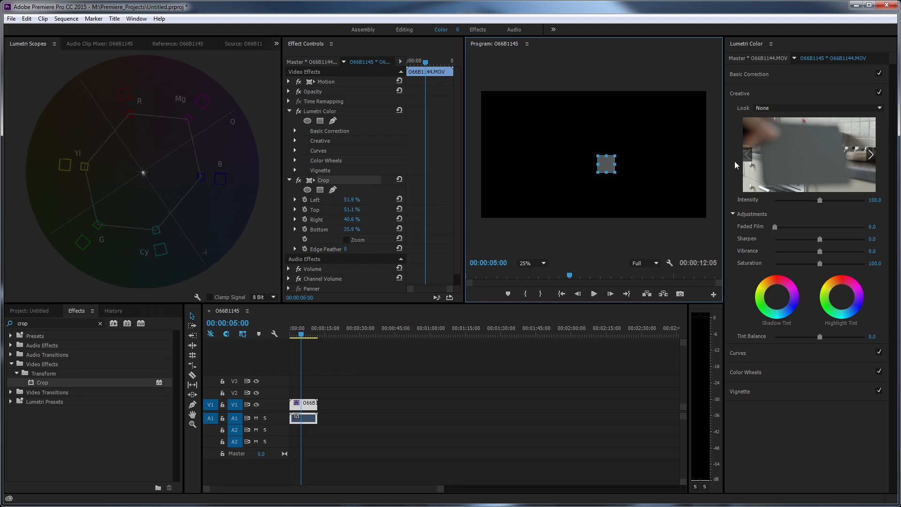
pyautogui.moveTo(741, 356)
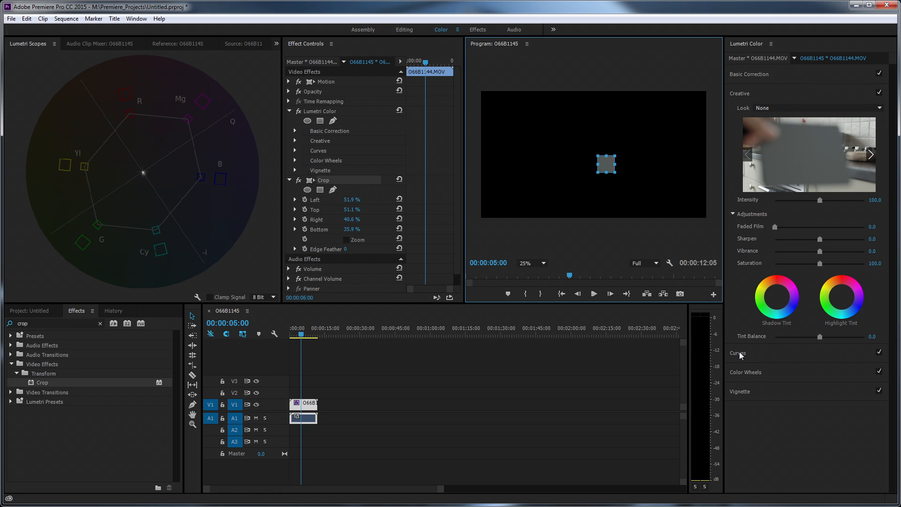
# Step: Expand Basic Correction and swing Temperature up to 100, then down to -100
pyautogui.click(749, 74)
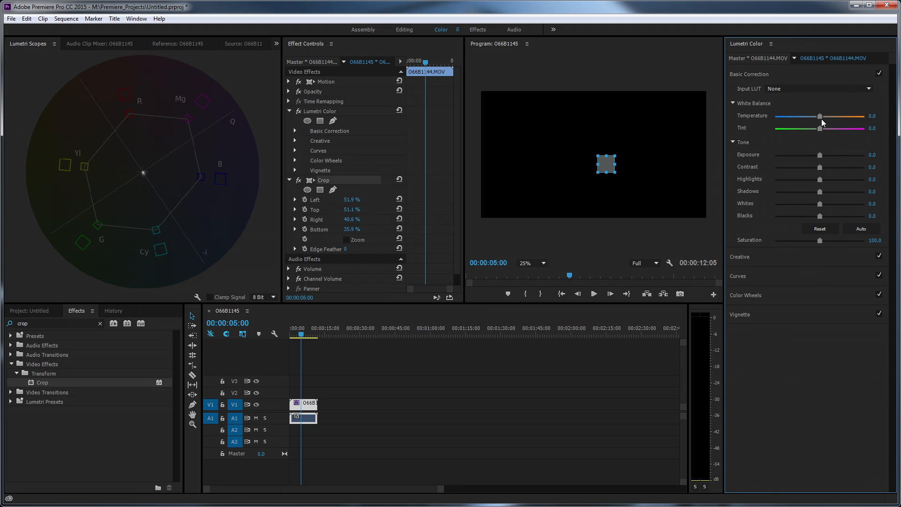
pyautogui.moveTo(820, 116); pyautogui.dragTo(850, 116)
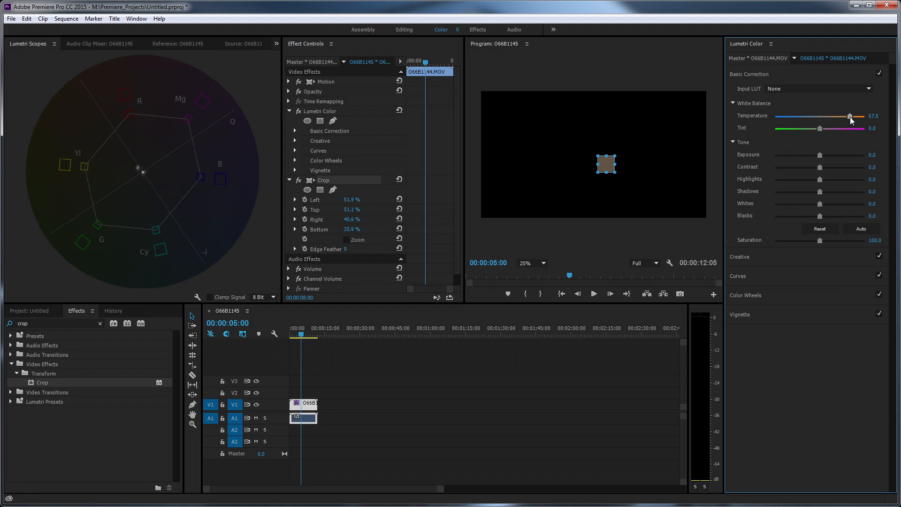
pyautogui.moveTo(850, 116); pyautogui.dragTo(872, 115)
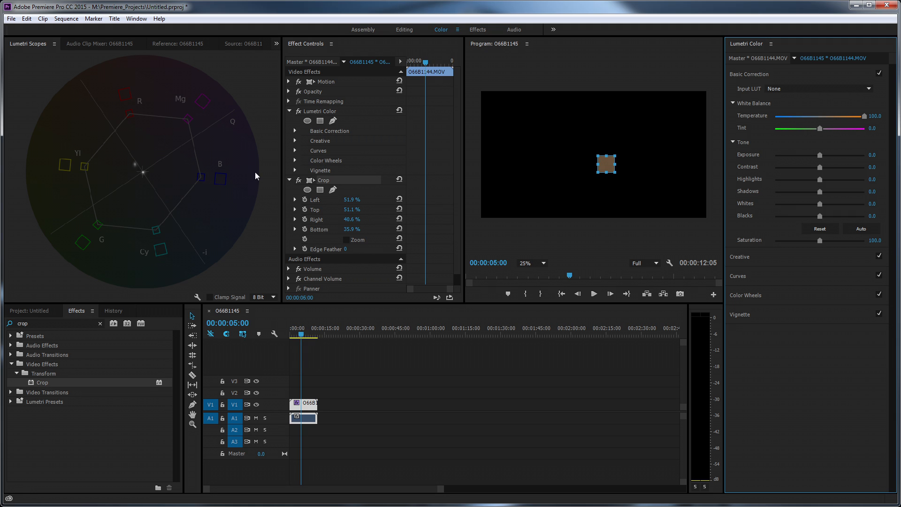
pyautogui.moveTo(135, 167)
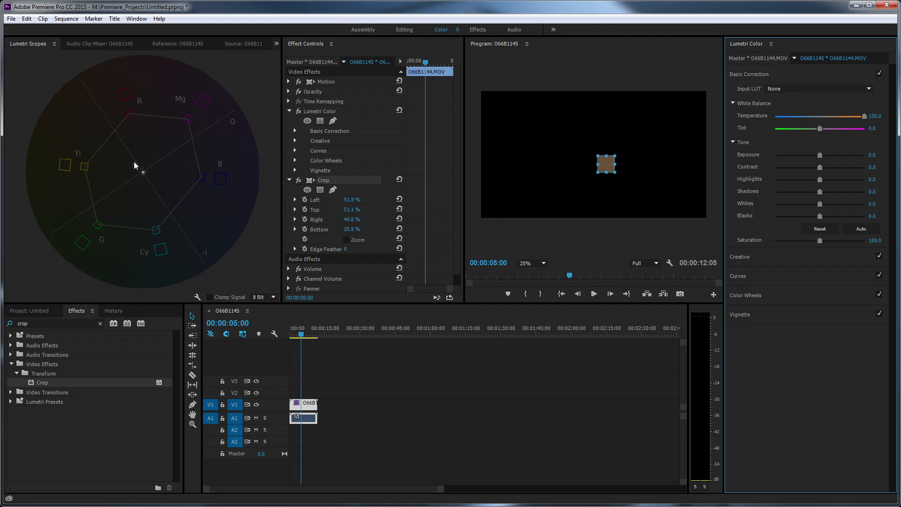
pyautogui.moveTo(871, 115); pyautogui.dragTo(861, 116)
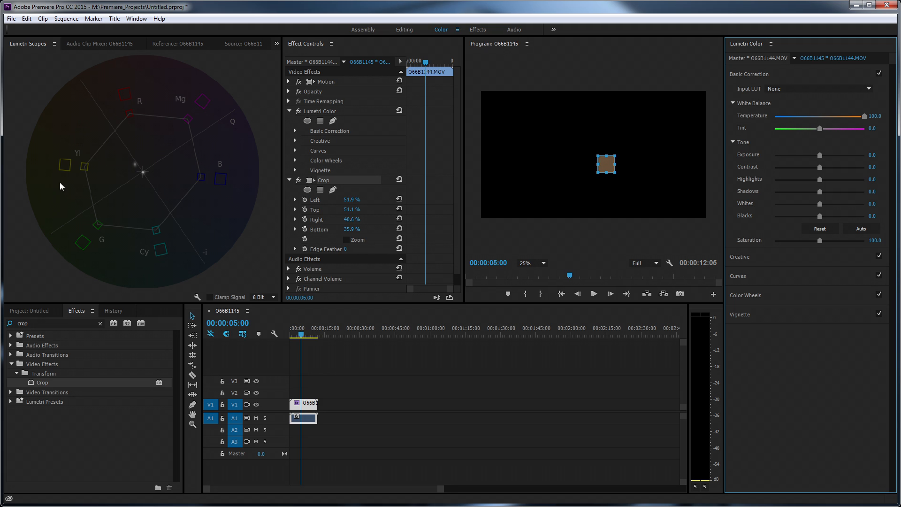
pyautogui.moveTo(828, 113)
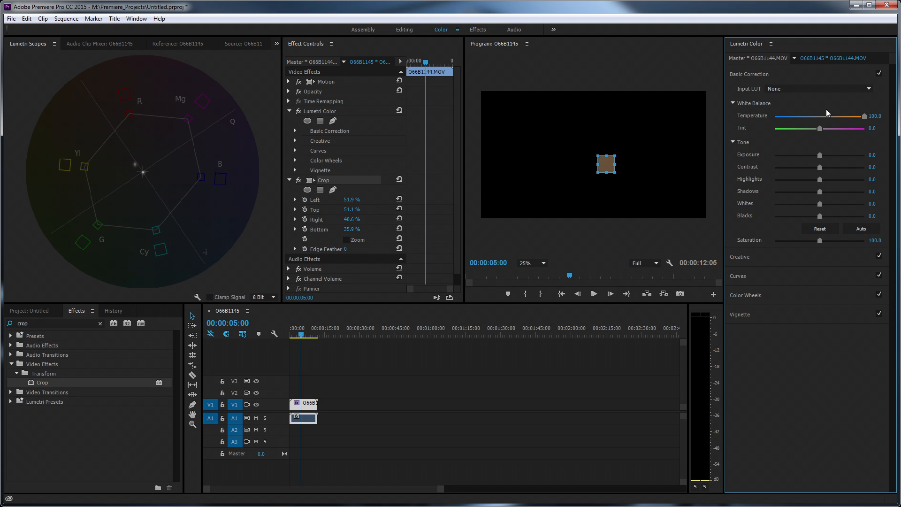
pyautogui.moveTo(850, 116); pyautogui.dragTo(790, 115)
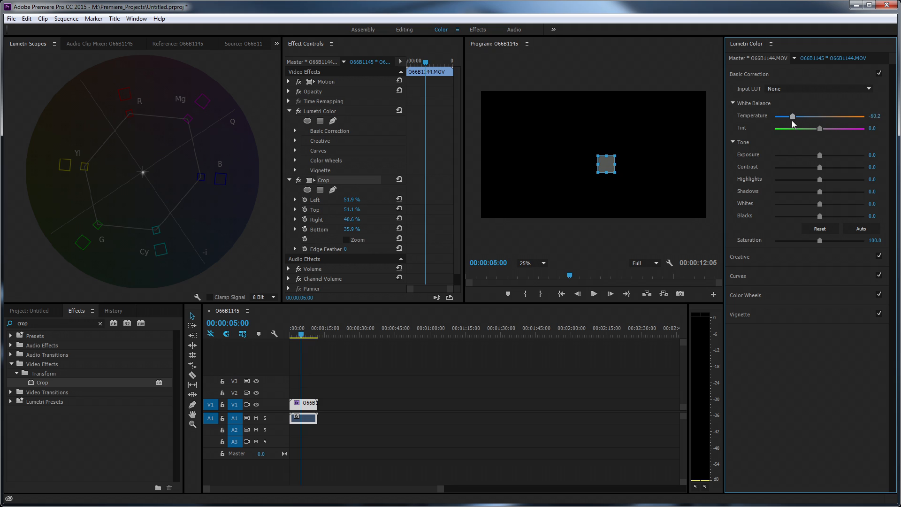
pyautogui.moveTo(794, 116); pyautogui.dragTo(779, 116)
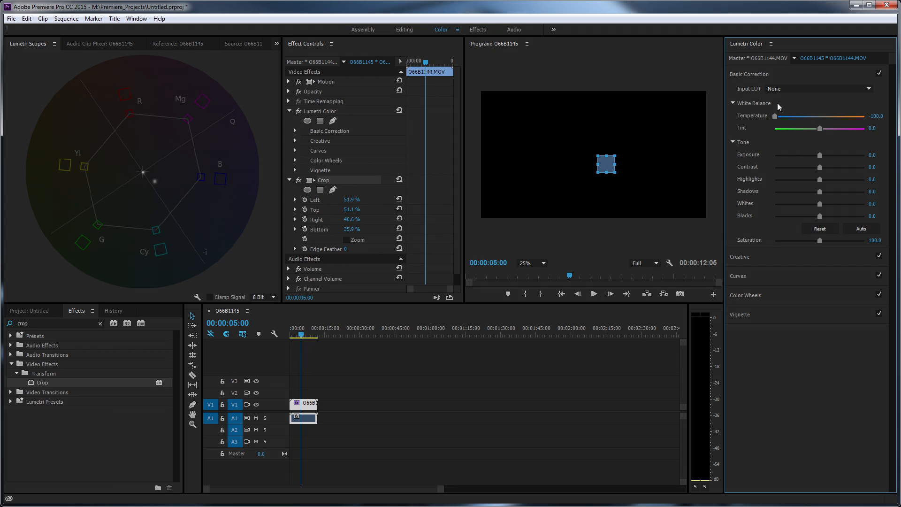
pyautogui.moveTo(676, 142)
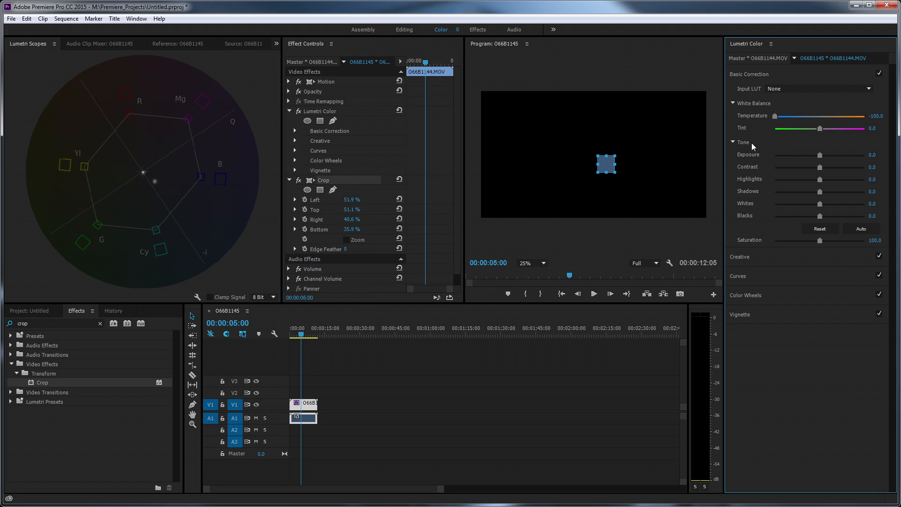
pyautogui.moveTo(158, 185)
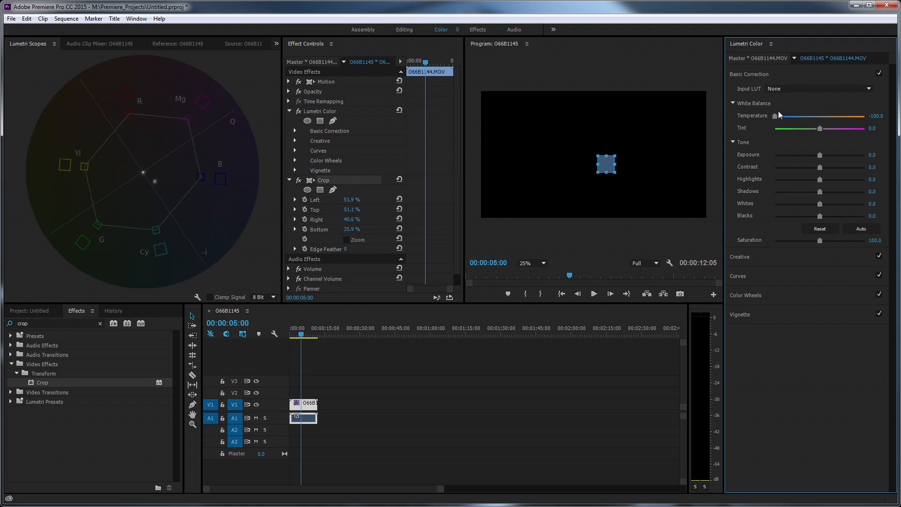
pyautogui.moveTo(777, 119)
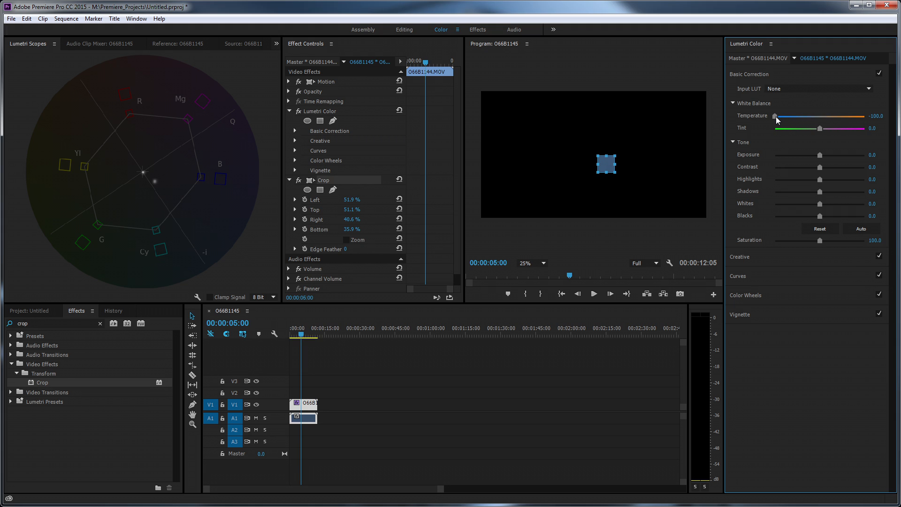
# Step: Raise Temperature from -100 to 14.1, centring the grey sample's vectorscope trace
pyautogui.moveTo(774, 116); pyautogui.dragTo(783, 116)
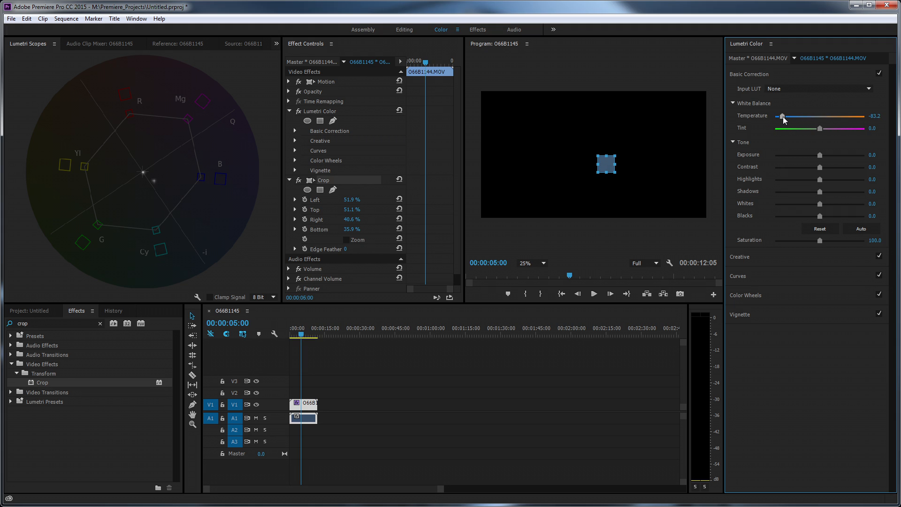
pyautogui.moveTo(782, 117); pyautogui.dragTo(806, 117)
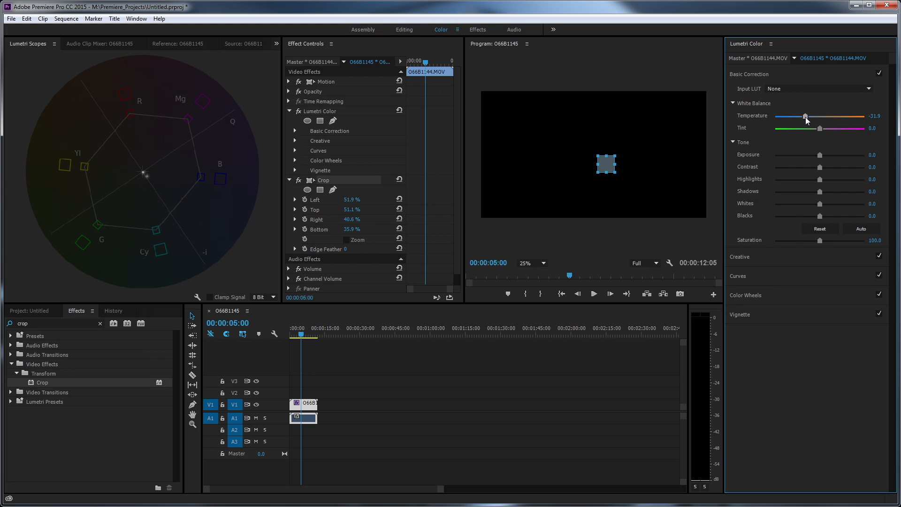
pyautogui.moveTo(805, 117); pyautogui.dragTo(819, 117)
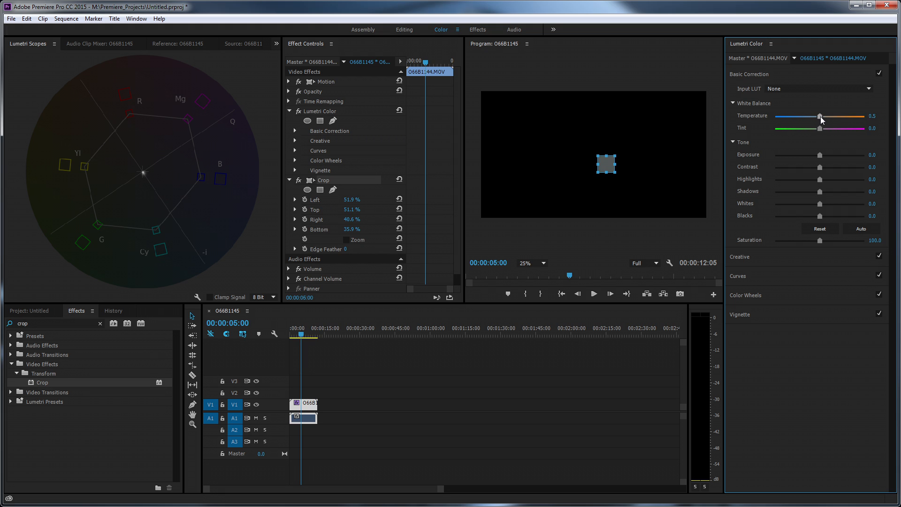
pyautogui.moveTo(819, 116); pyautogui.dragTo(834, 117)
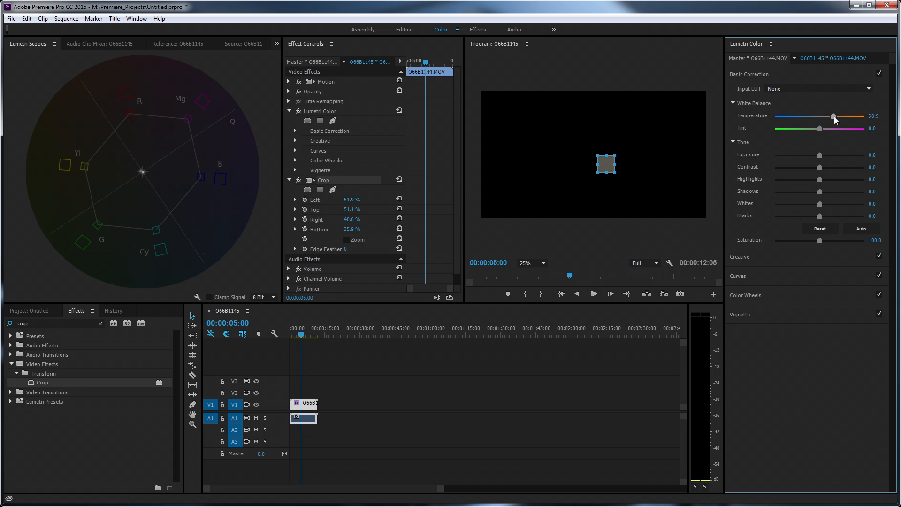
pyautogui.moveTo(834, 116); pyautogui.dragTo(827, 117)
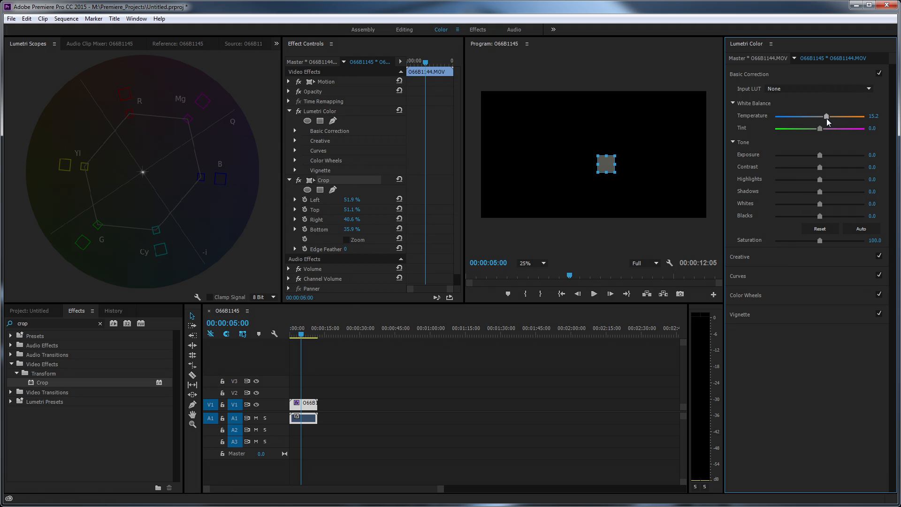
pyautogui.moveTo(827, 116); pyautogui.dragTo(826, 116)
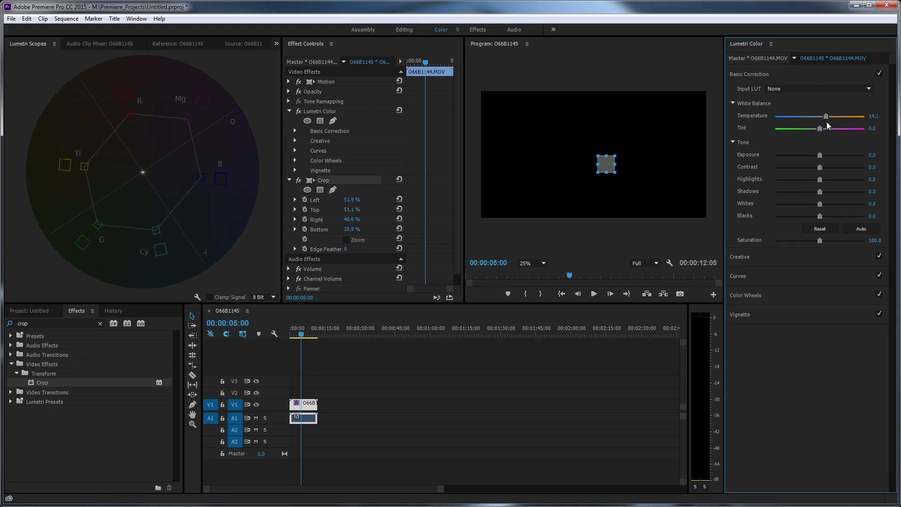
pyautogui.moveTo(177, 118)
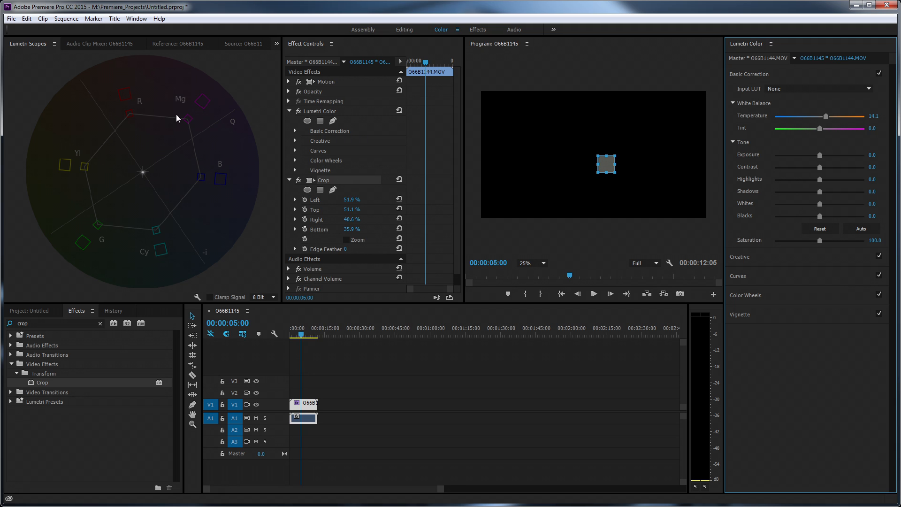
pyautogui.moveTo(819, 129)
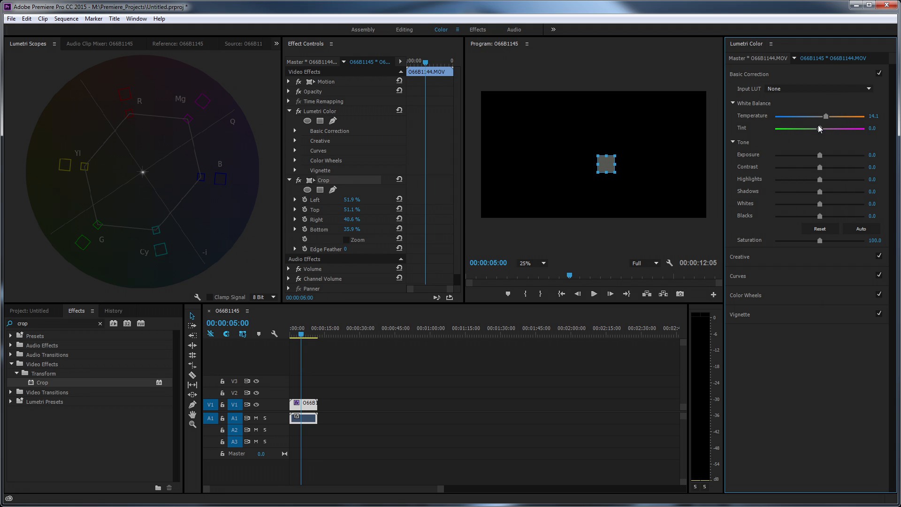
# Step: Set Tint to 4.7 and lower Temperature to 8.0 on the grey sample
pyautogui.moveTo(832, 128); pyautogui.dragTo(821, 128)
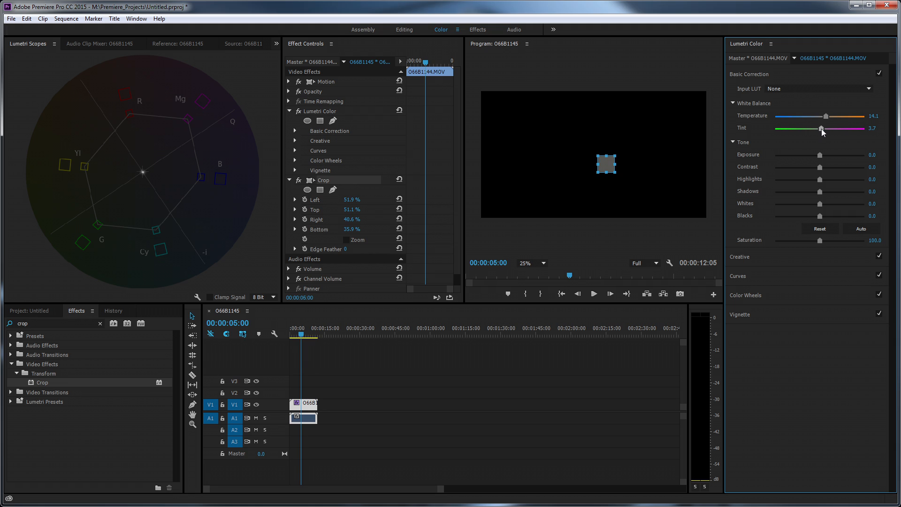
pyautogui.moveTo(820, 129); pyautogui.dragTo(826, 129)
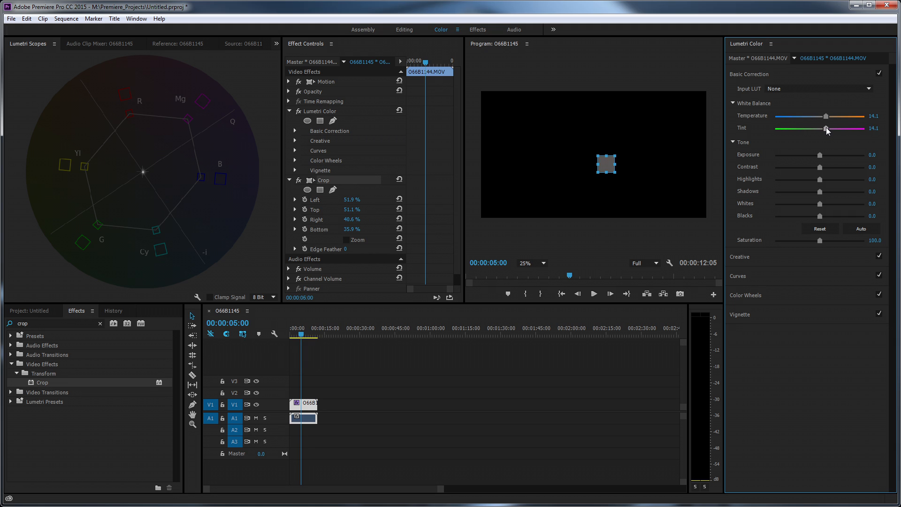
pyautogui.moveTo(827, 128); pyautogui.dragTo(821, 129)
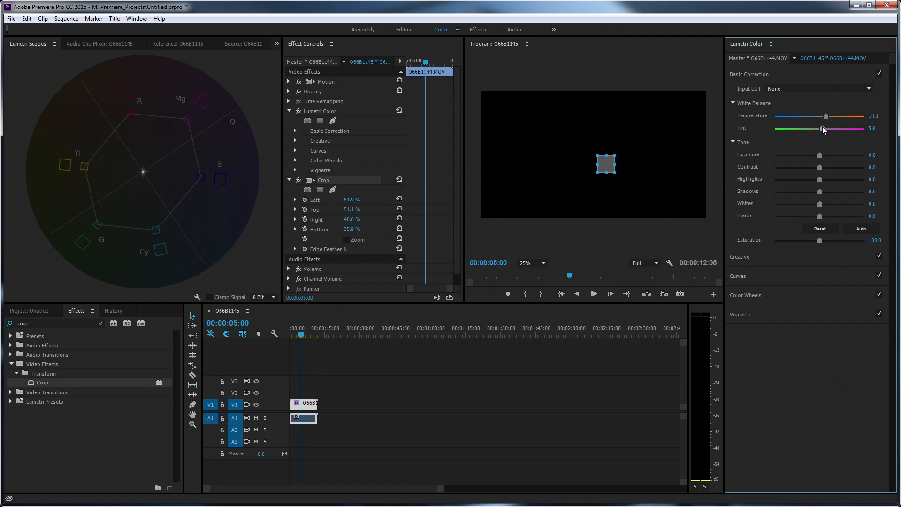
pyautogui.moveTo(823, 129); pyautogui.dragTo(821, 129)
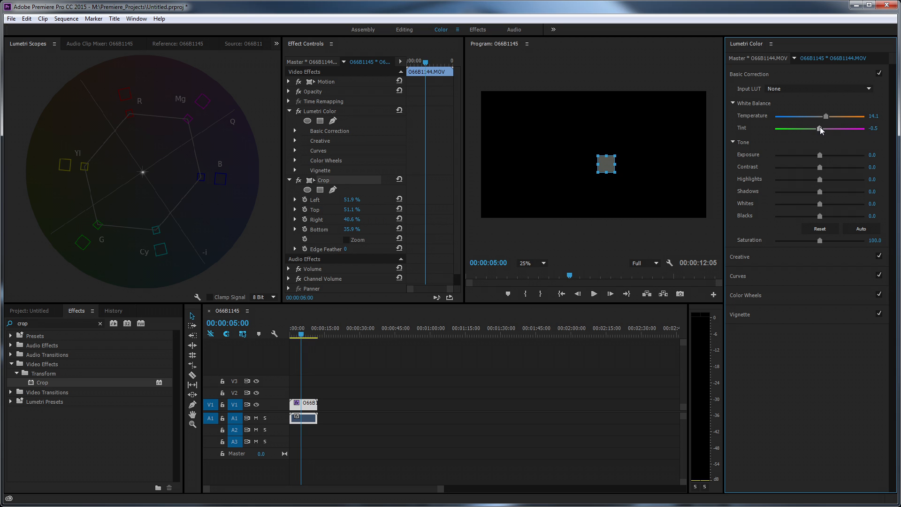
pyautogui.moveTo(818, 129); pyautogui.dragTo(822, 128)
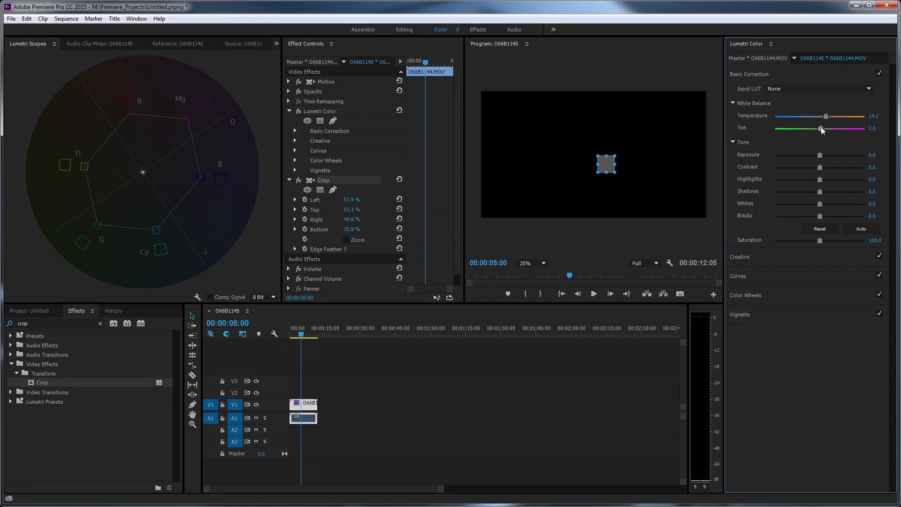
pyautogui.moveTo(821, 130); pyautogui.dragTo(823, 129)
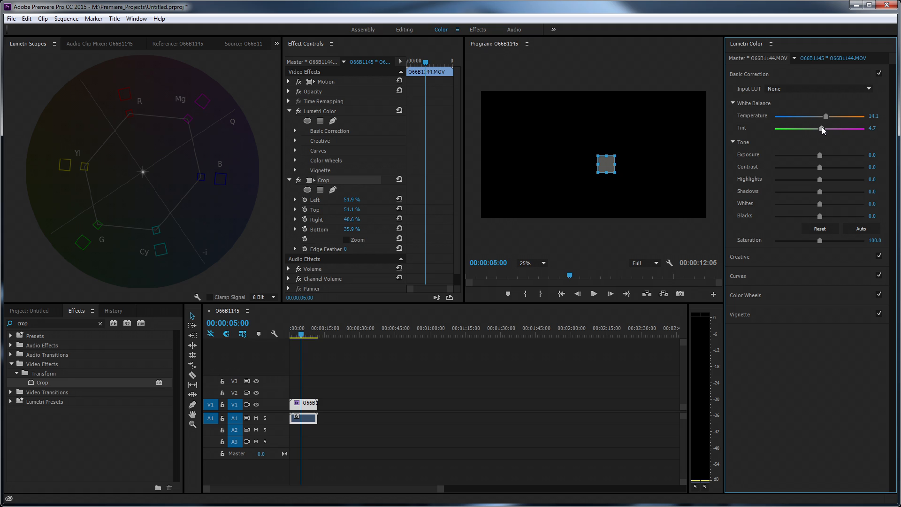
pyautogui.moveTo(836, 120)
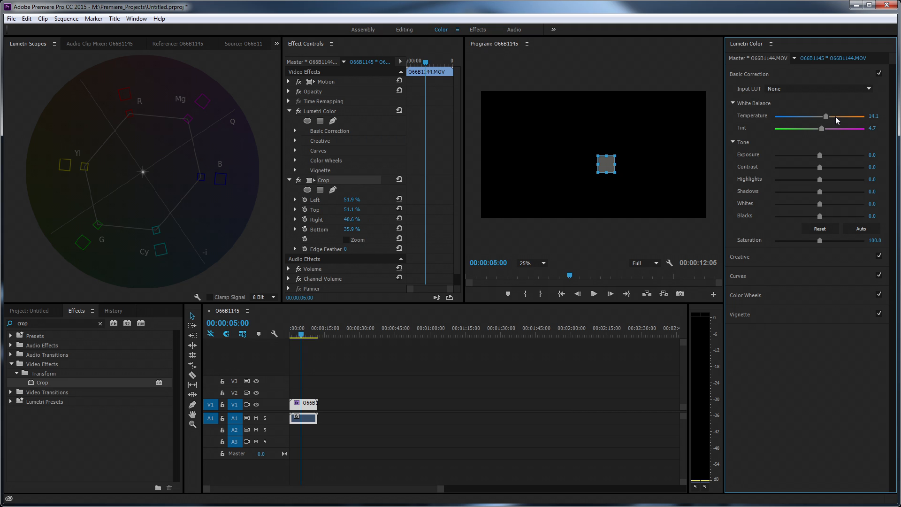
pyautogui.moveTo(829, 116); pyautogui.dragTo(821, 116)
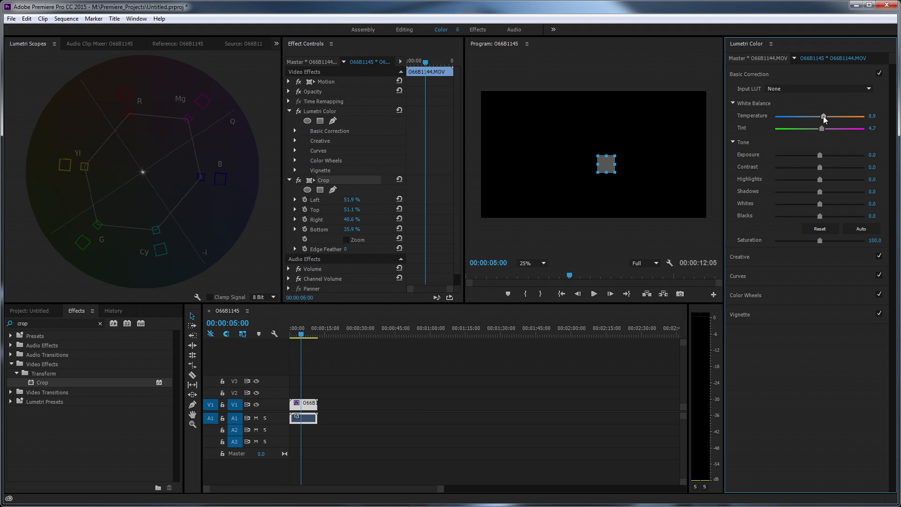
pyautogui.moveTo(824, 117); pyautogui.dragTo(822, 117)
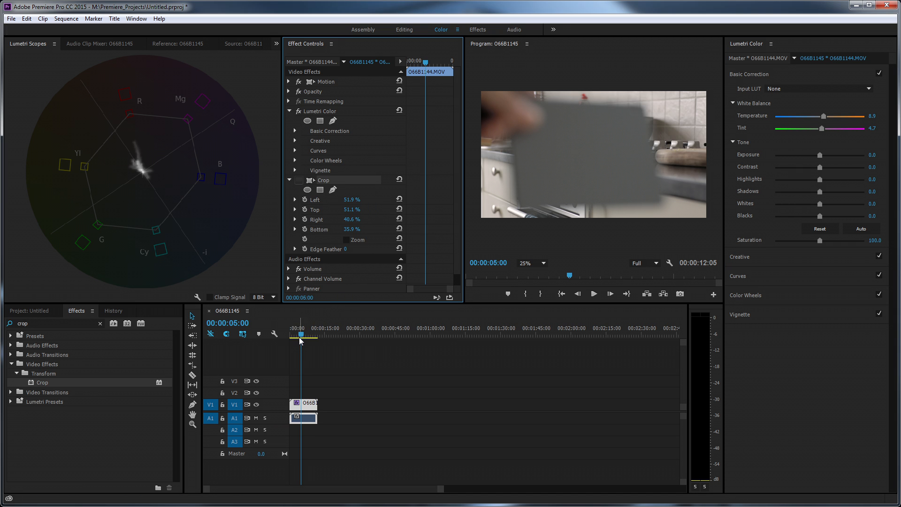
# Step: Scrub through the timeline to review the full corrected kitchen shot
pyautogui.moveTo(300, 335); pyautogui.dragTo(313, 334)
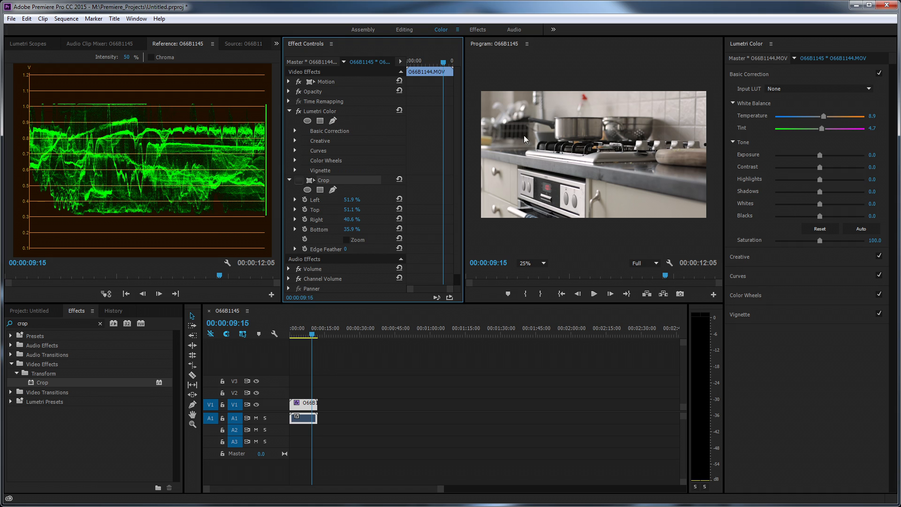
pyautogui.moveTo(592, 141)
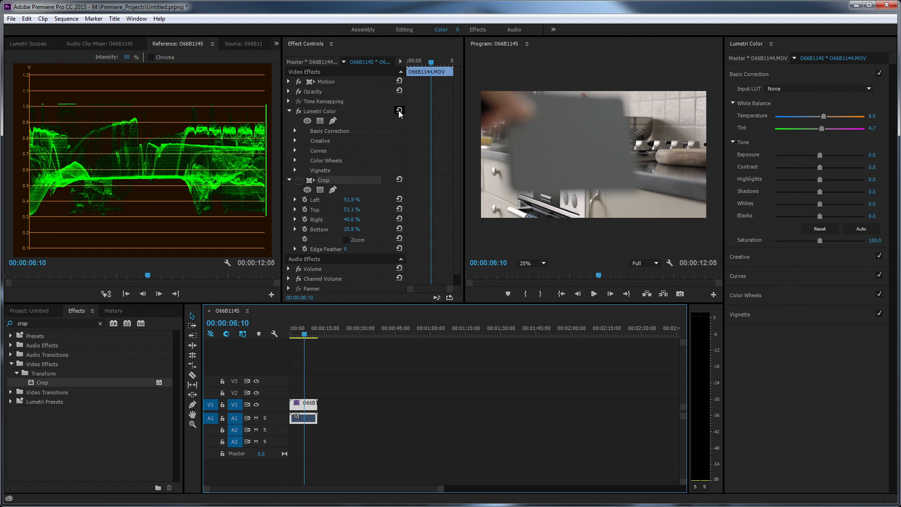
# Step: Reset temperature and tint to 0, re-enable Crop, and move it onto a lower grey patch
pyautogui.click(299, 336)
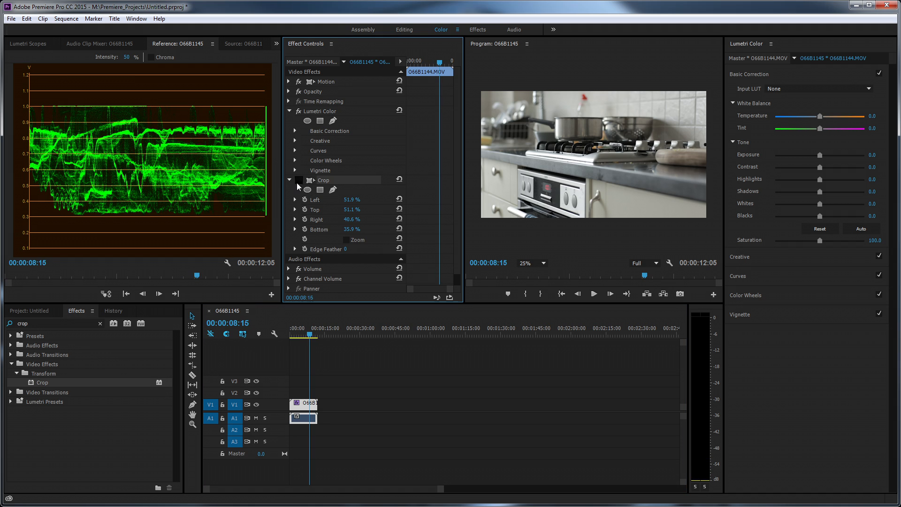
pyautogui.click(299, 179)
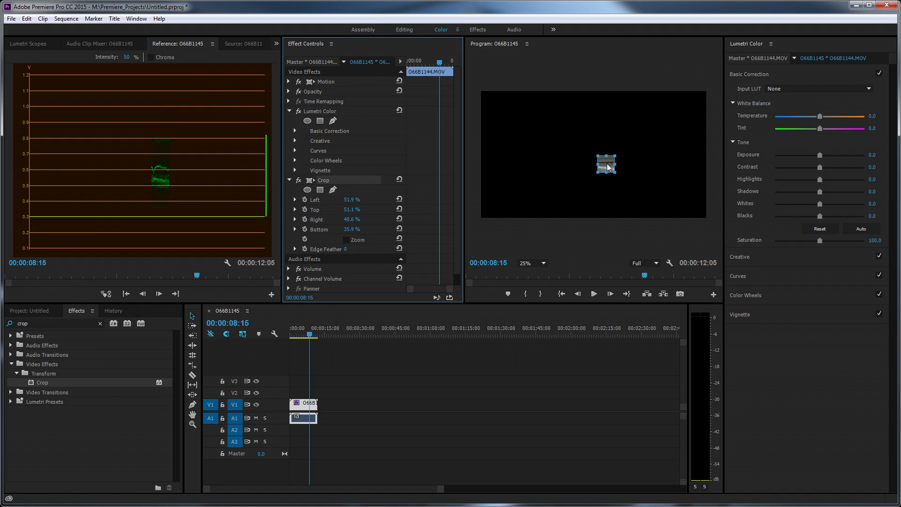
pyautogui.moveTo(606, 164); pyautogui.dragTo(673, 197)
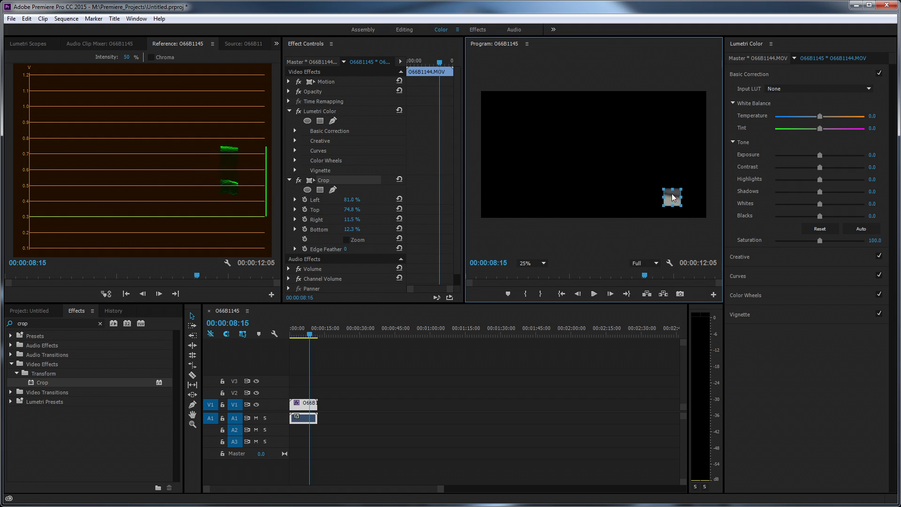
pyautogui.moveTo(672, 198); pyautogui.dragTo(623, 207)
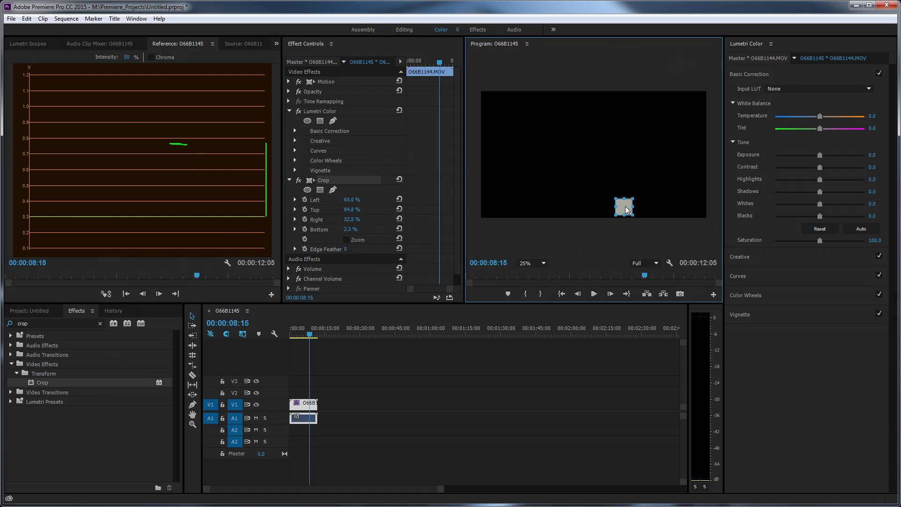
pyautogui.moveTo(626, 208); pyautogui.dragTo(619, 207)
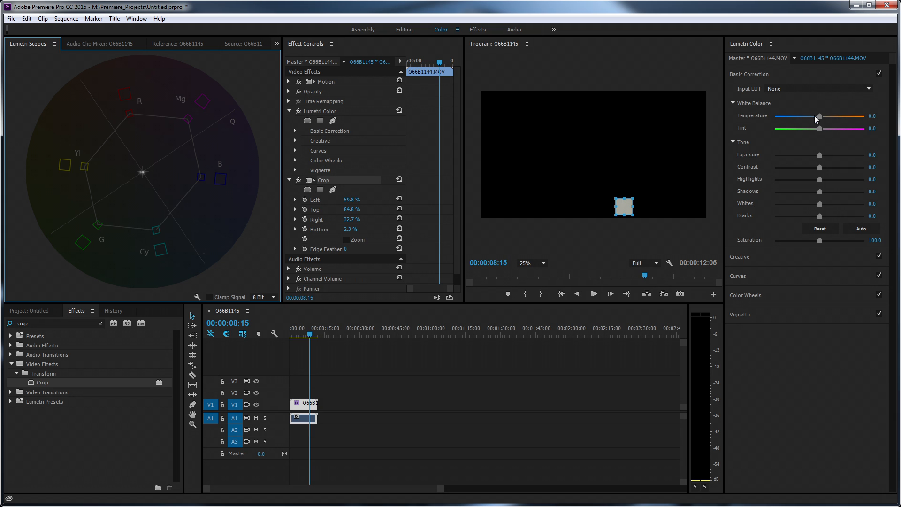
pyautogui.moveTo(142, 176)
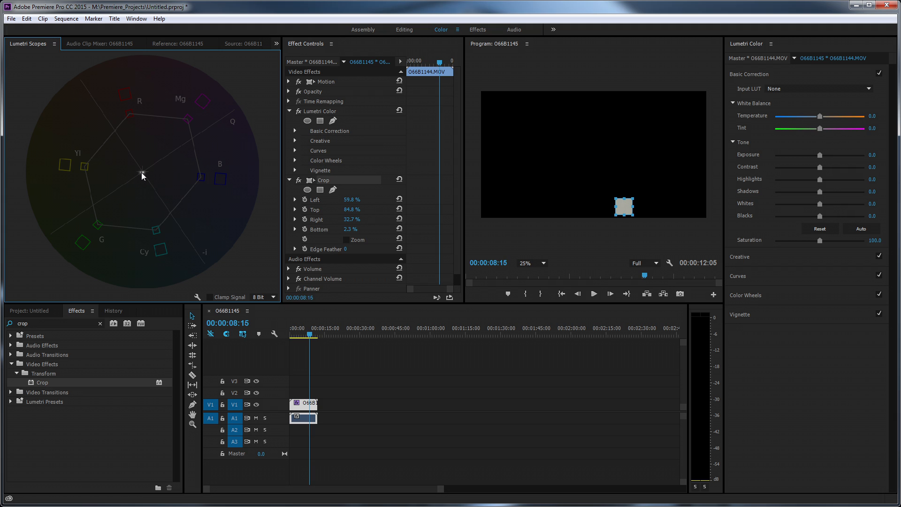
pyautogui.moveTo(605, 133)
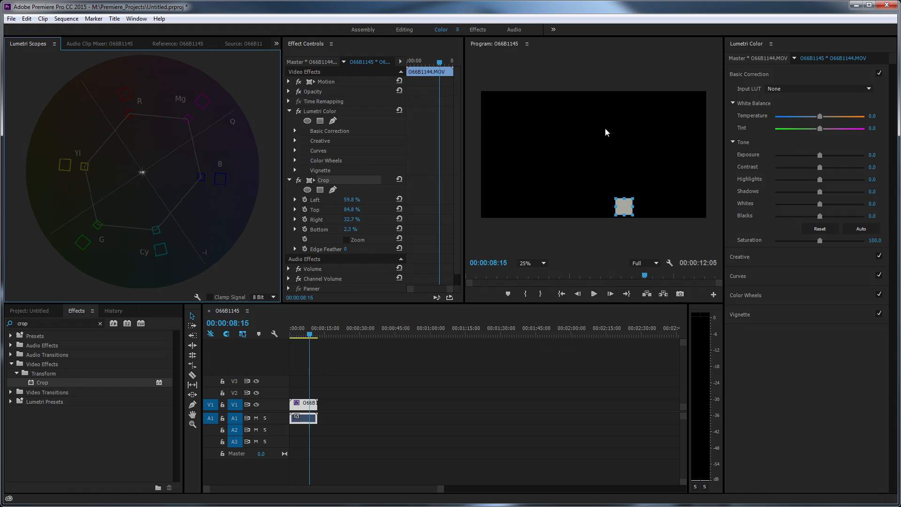
# Step: Balance the new grey patch to Temperature -8.9 and Tint 6.8, centring its trace
pyautogui.moveTo(819, 117); pyautogui.dragTo(820, 116)
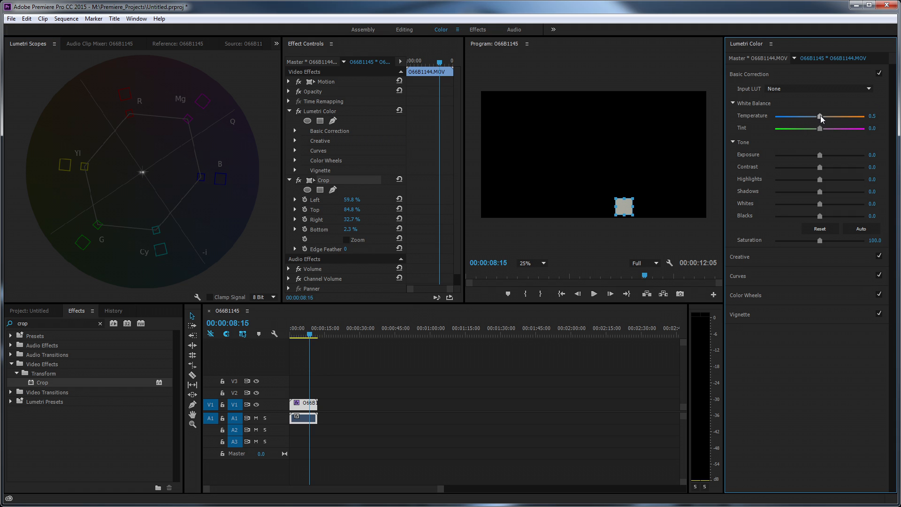
pyautogui.moveTo(820, 117); pyautogui.dragTo(814, 116)
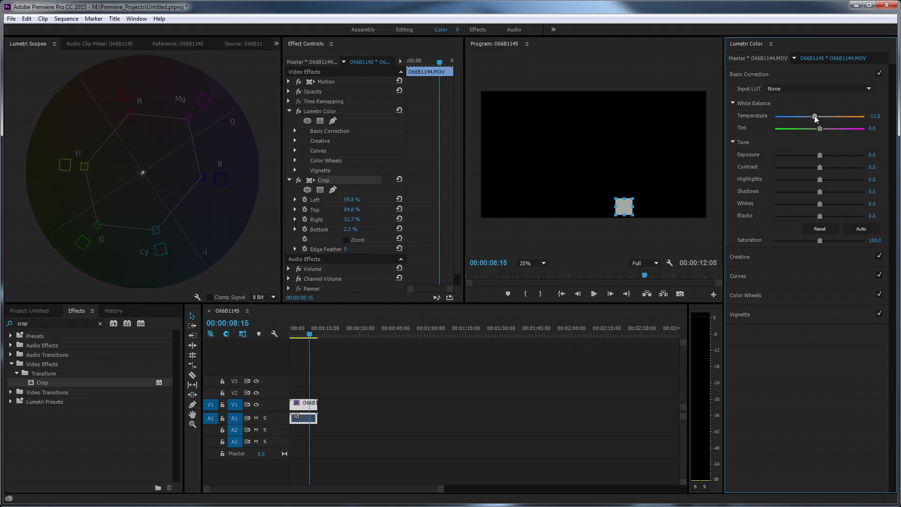
pyautogui.moveTo(814, 117); pyautogui.dragTo(818, 117)
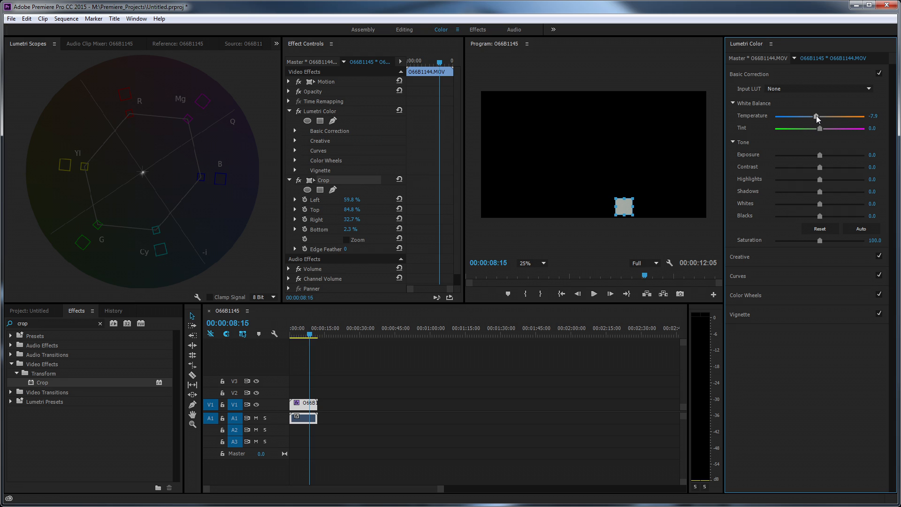
pyautogui.moveTo(816, 118); pyautogui.dragTo(819, 128)
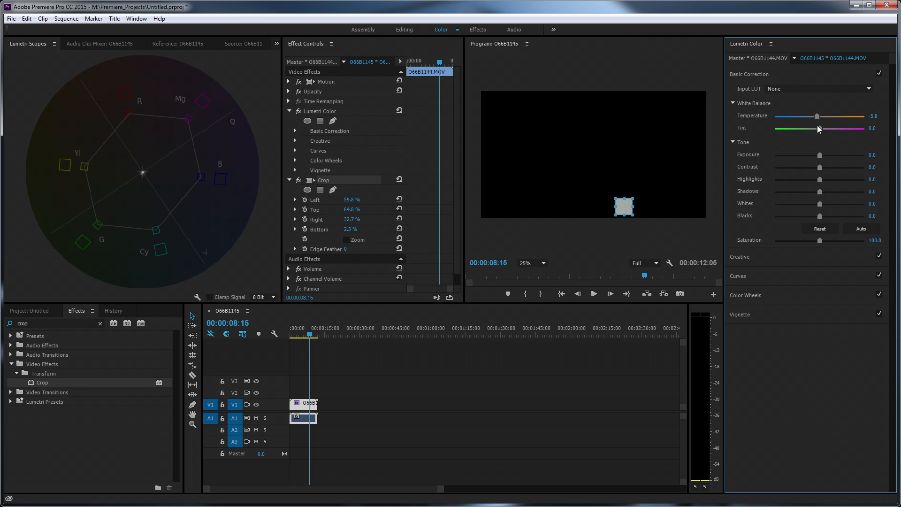
pyautogui.moveTo(817, 129); pyautogui.dragTo(823, 128)
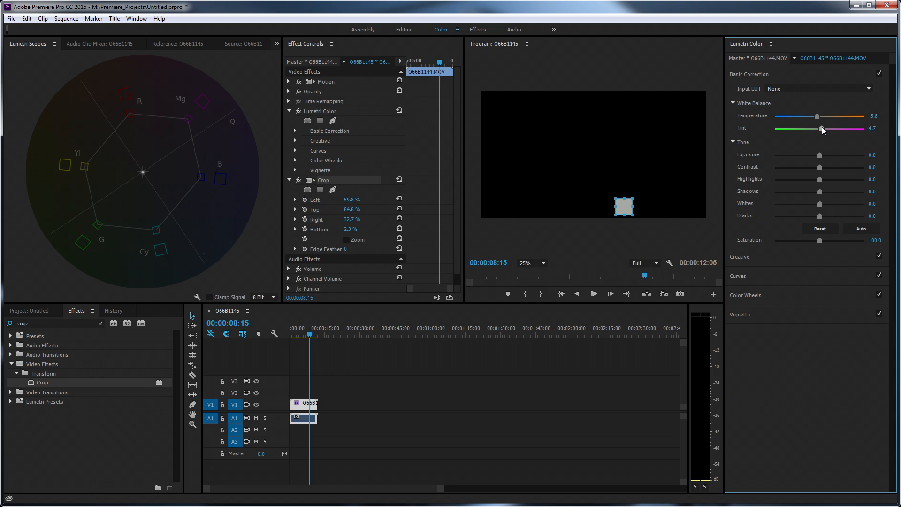
pyautogui.moveTo(819, 130); pyautogui.dragTo(822, 129)
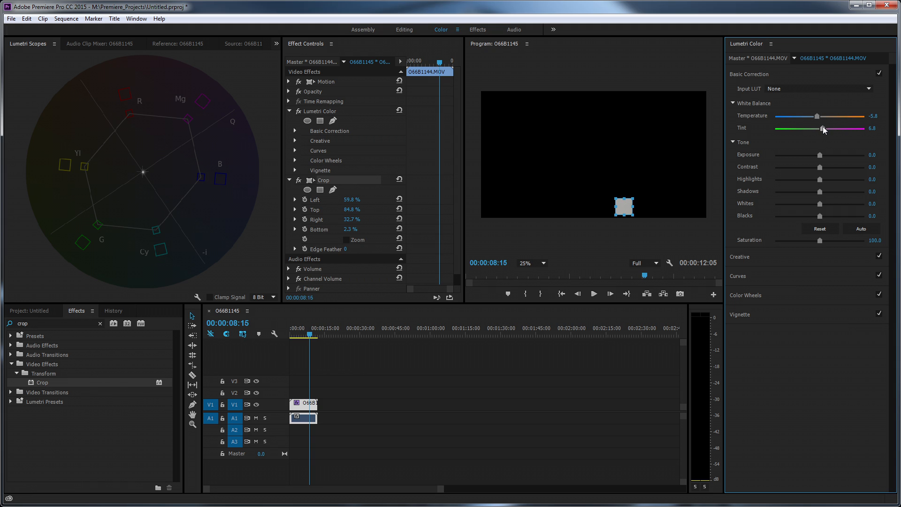
pyautogui.moveTo(822, 116); pyautogui.dragTo(814, 116)
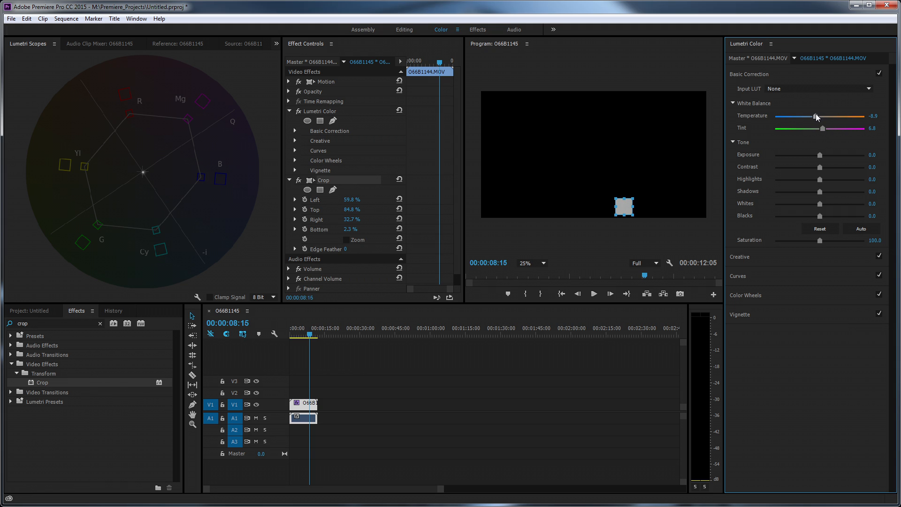
pyautogui.moveTo(570, 108)
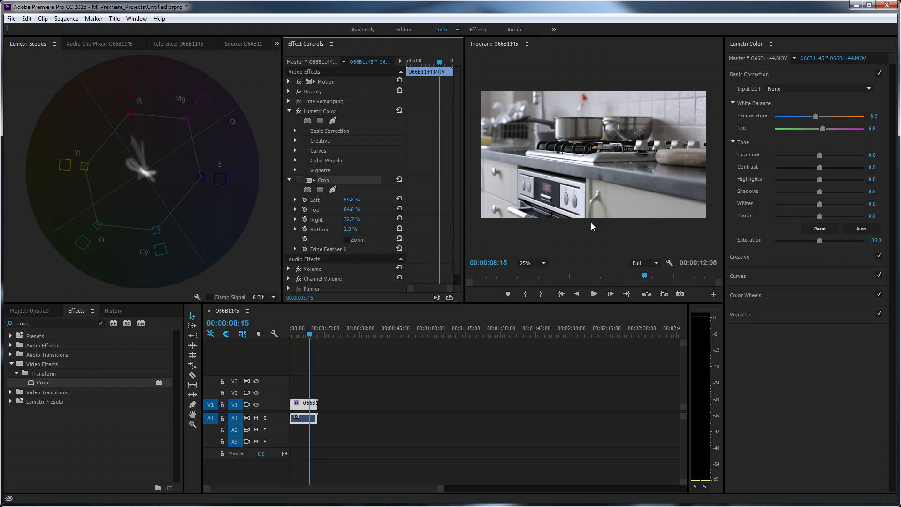
pyautogui.moveTo(455, 309)
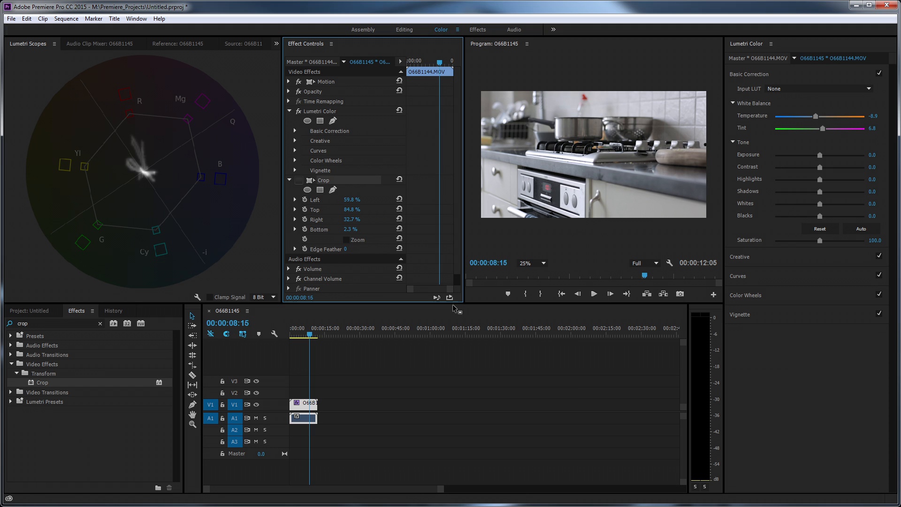